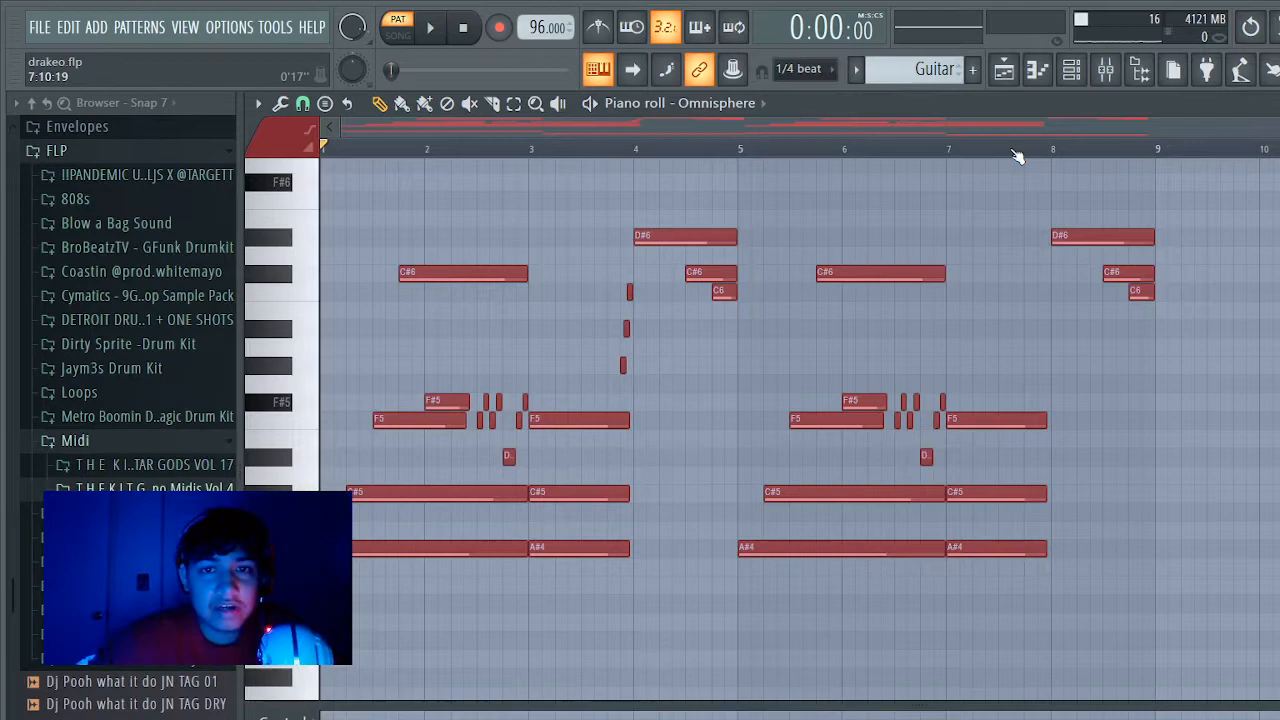
{"action": "mouse_move", "coordinate": [870, 376]}
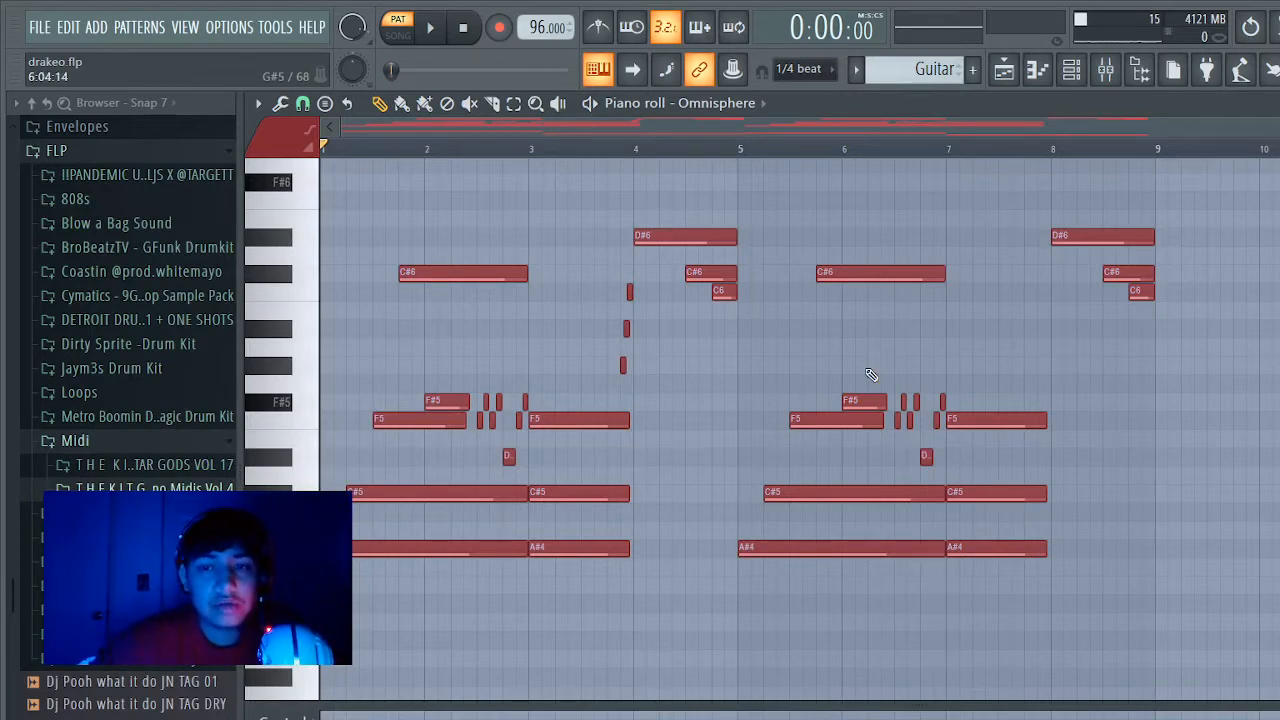
Step: Review the Pad pattern's notes in the piano roll while the guitar melody plays, then stop it
{"action": "left_click", "coordinate": [1004, 70]}
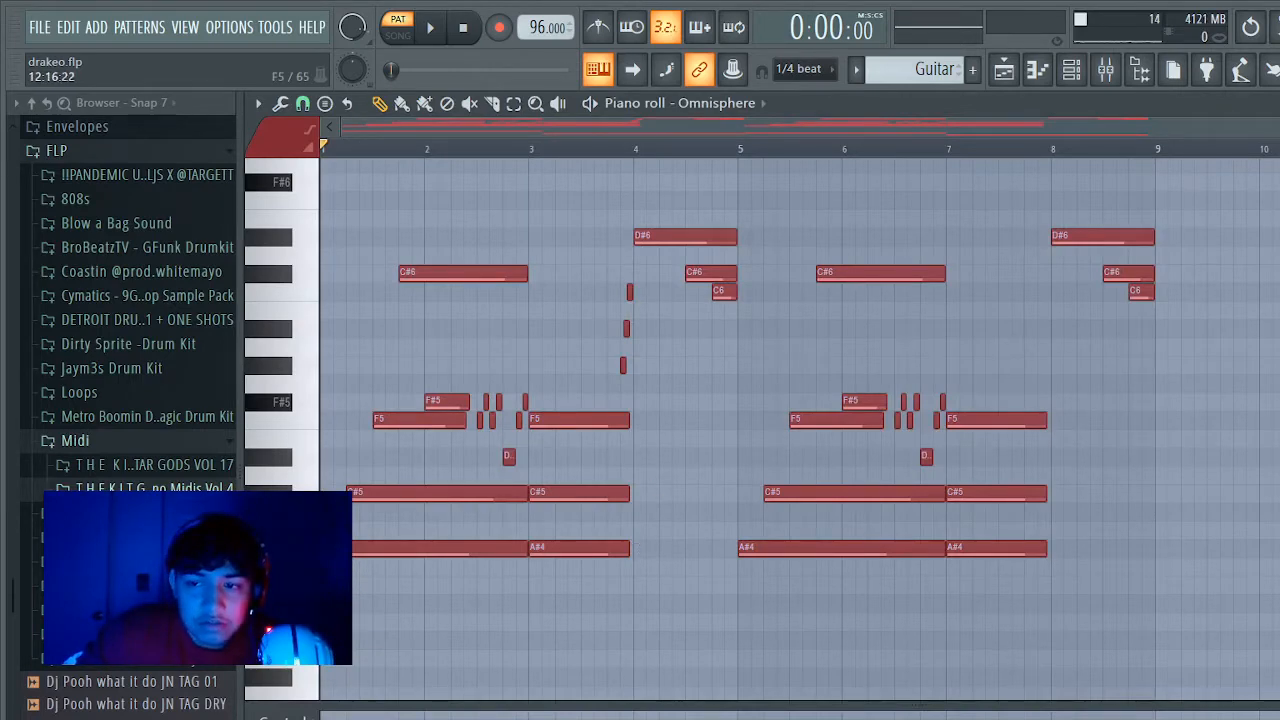
{"action": "scroll", "scroll_direction": "down", "scroll_amount": 3}
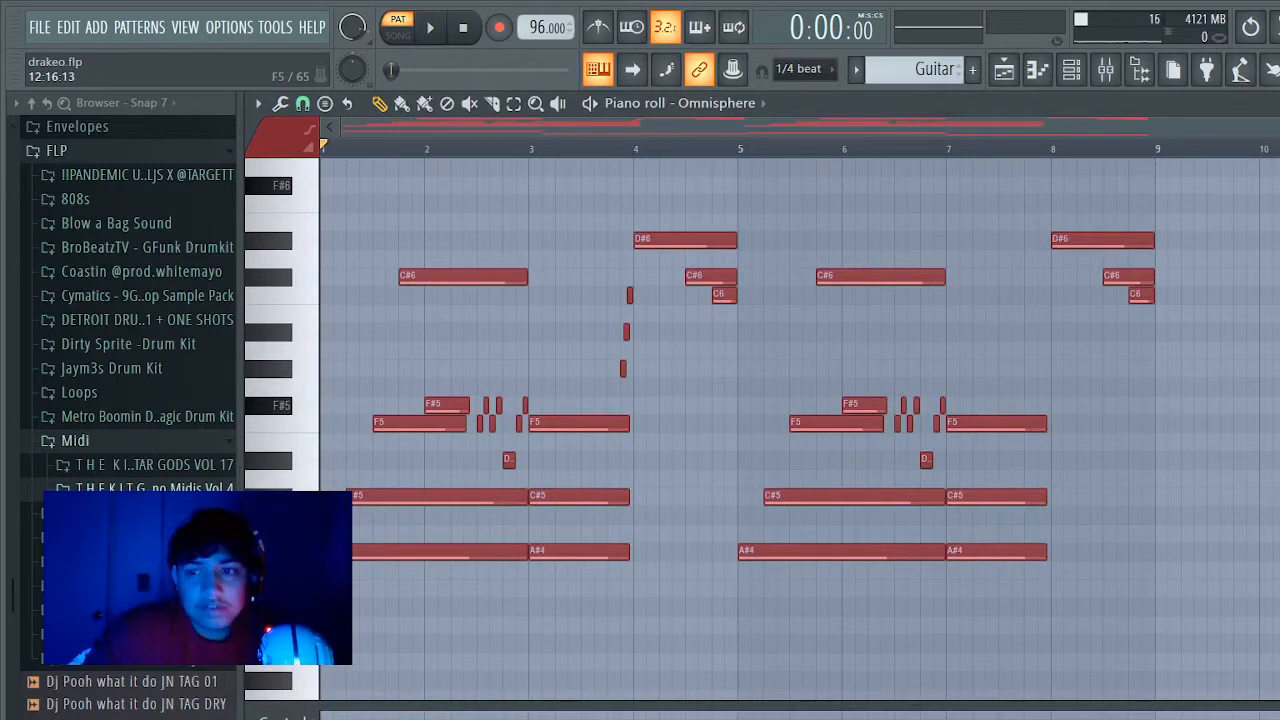
{"action": "scroll", "scroll_direction": "down", "scroll_amount": 3}
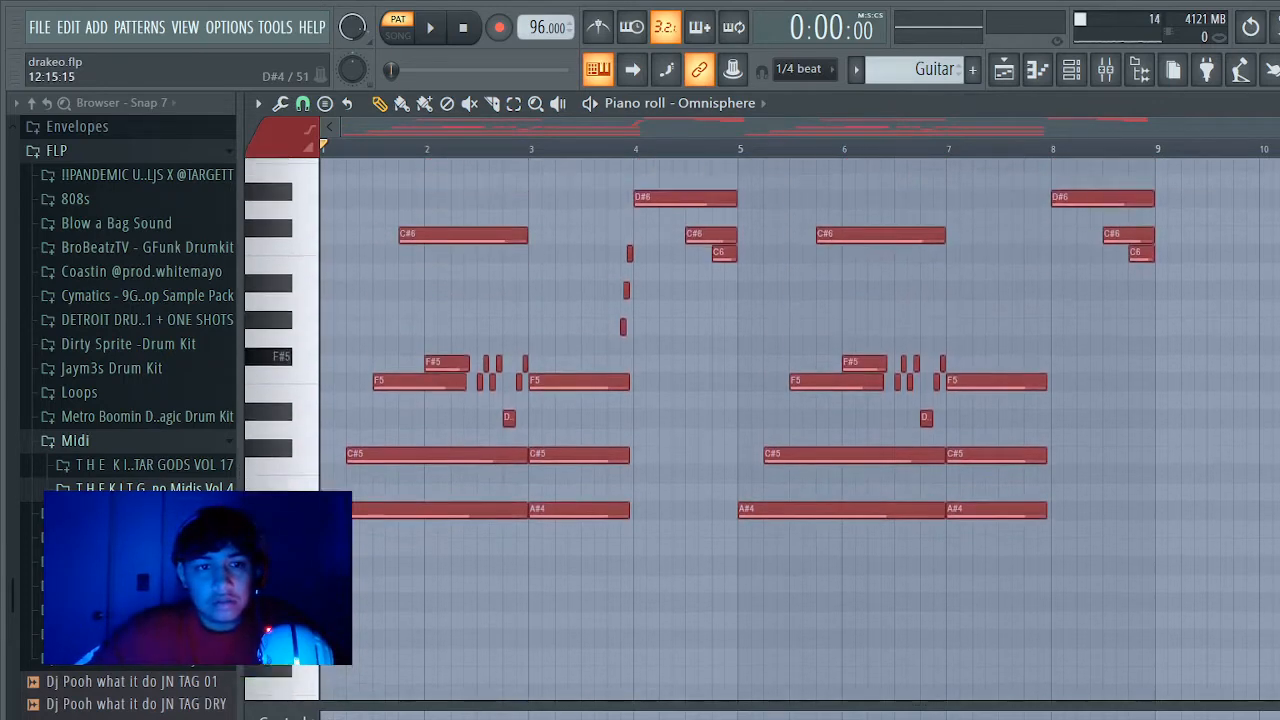
{"action": "scroll", "scroll_direction": "down", "scroll_amount": 3}
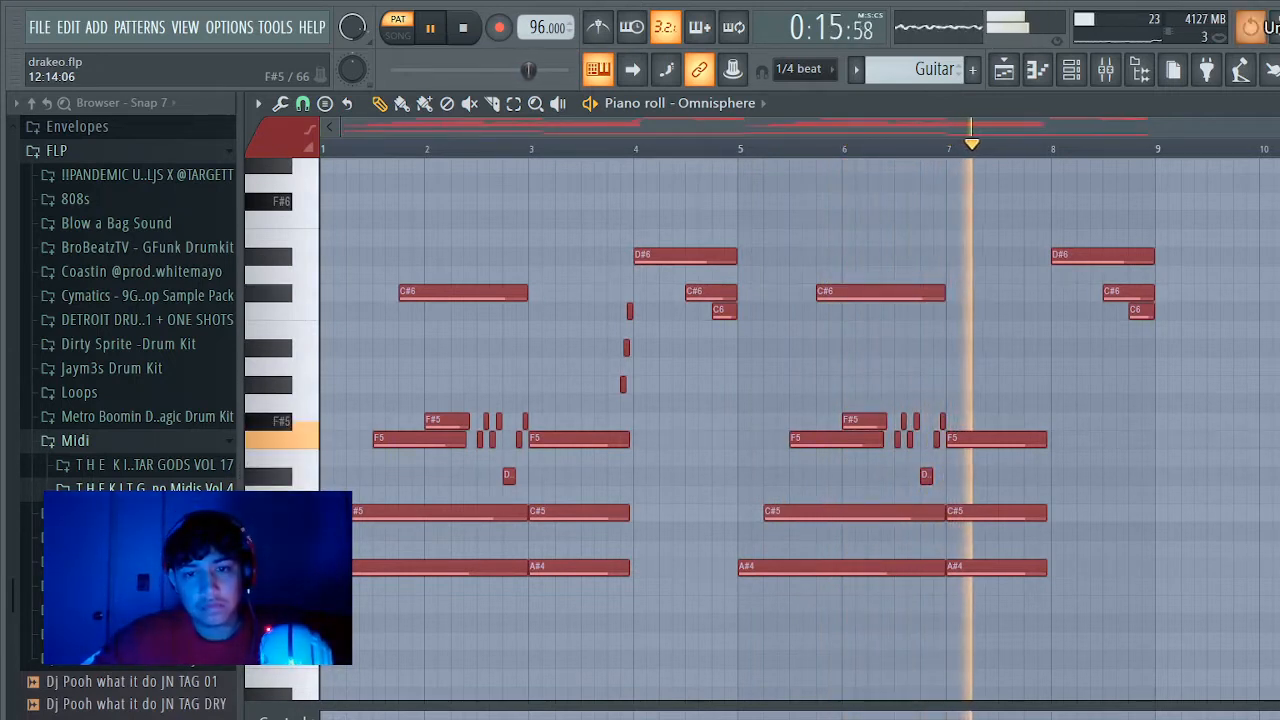
{"action": "left_click", "coordinate": [464, 28]}
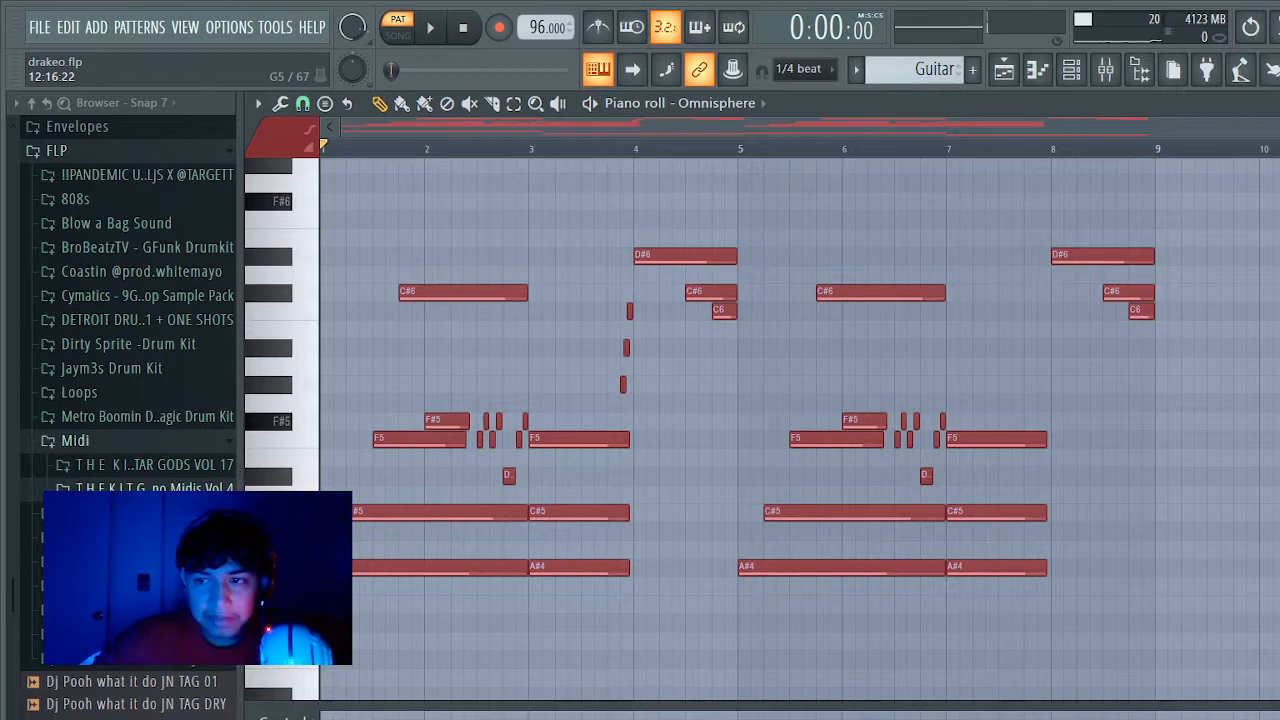
Step: Play the pad back and bring up the Purity instrument with its preset list from the channel rack
{"action": "scroll", "scroll_direction": "down", "scroll_amount": 3}
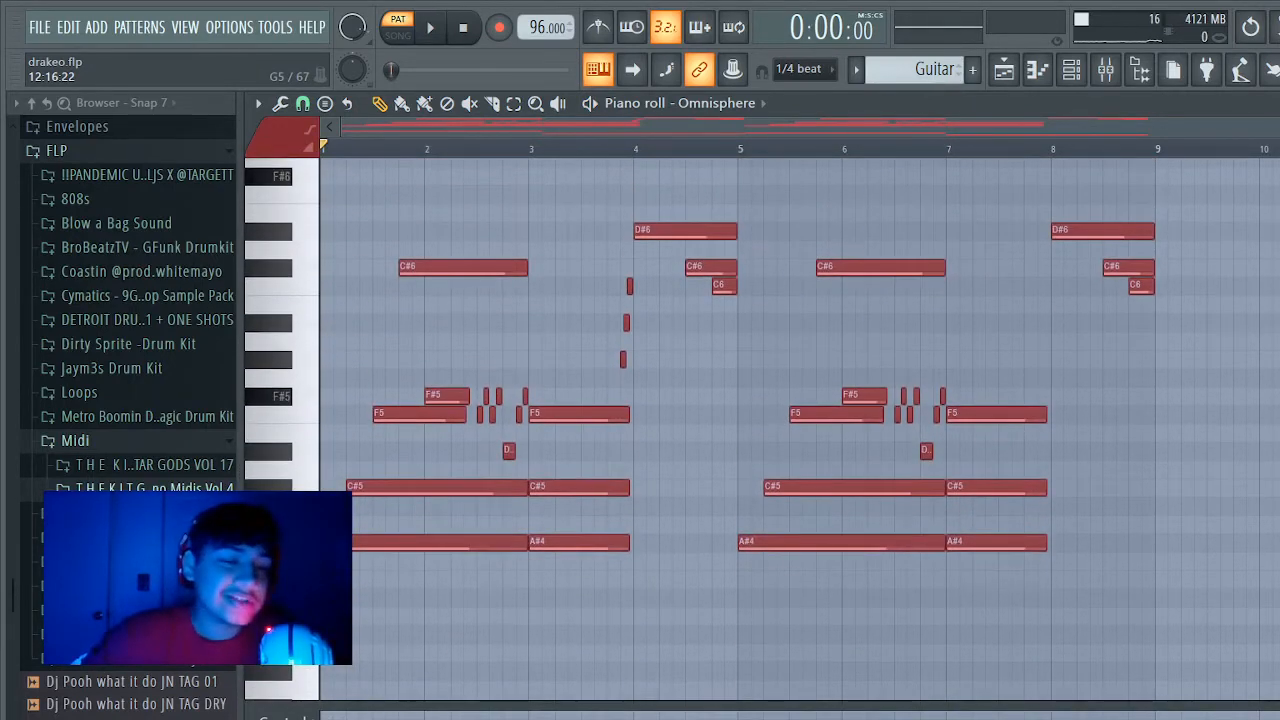
{"action": "left_click", "coordinate": [428, 28]}
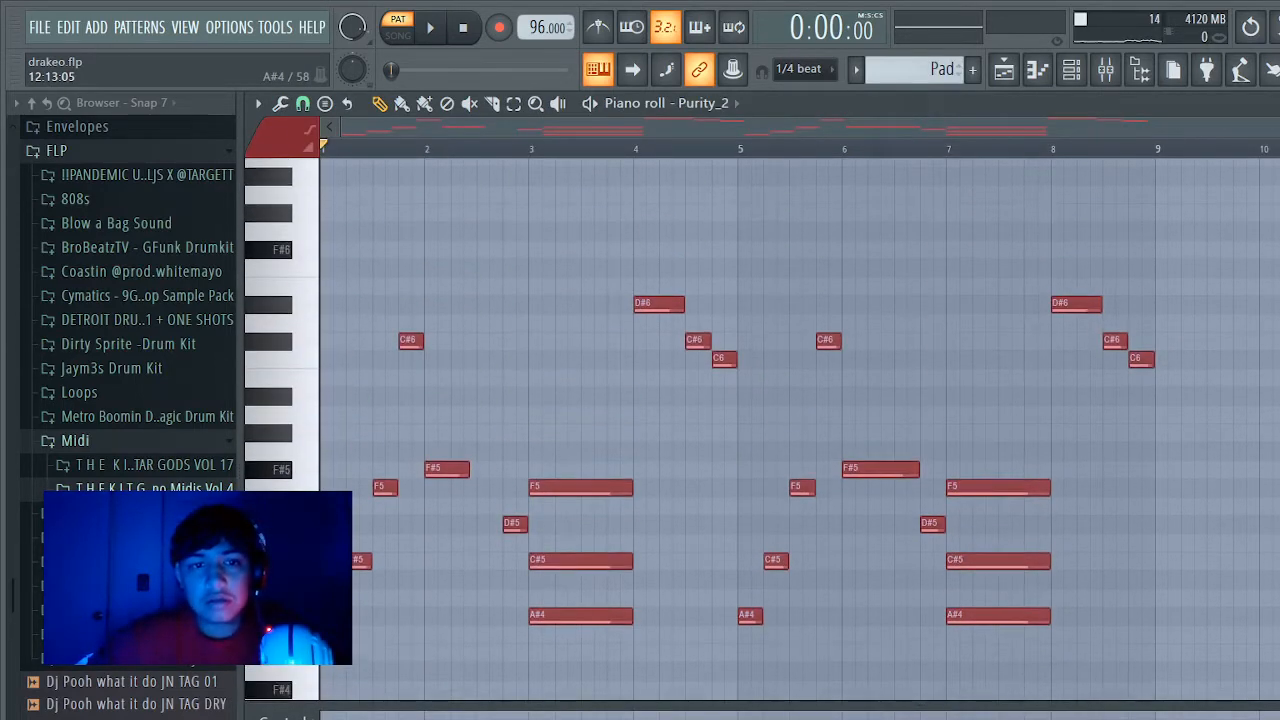
{"action": "scroll", "scroll_direction": "up", "scroll_amount": 3}
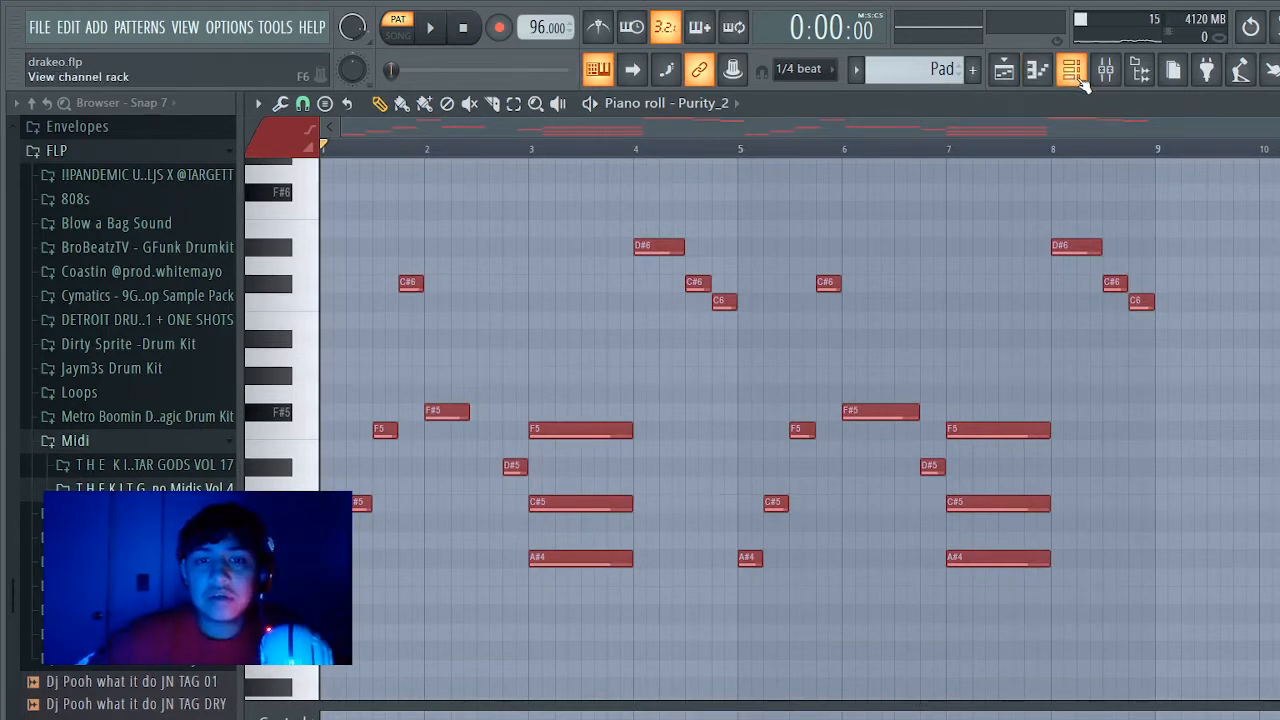
{"action": "left_click", "coordinate": [1072, 68]}
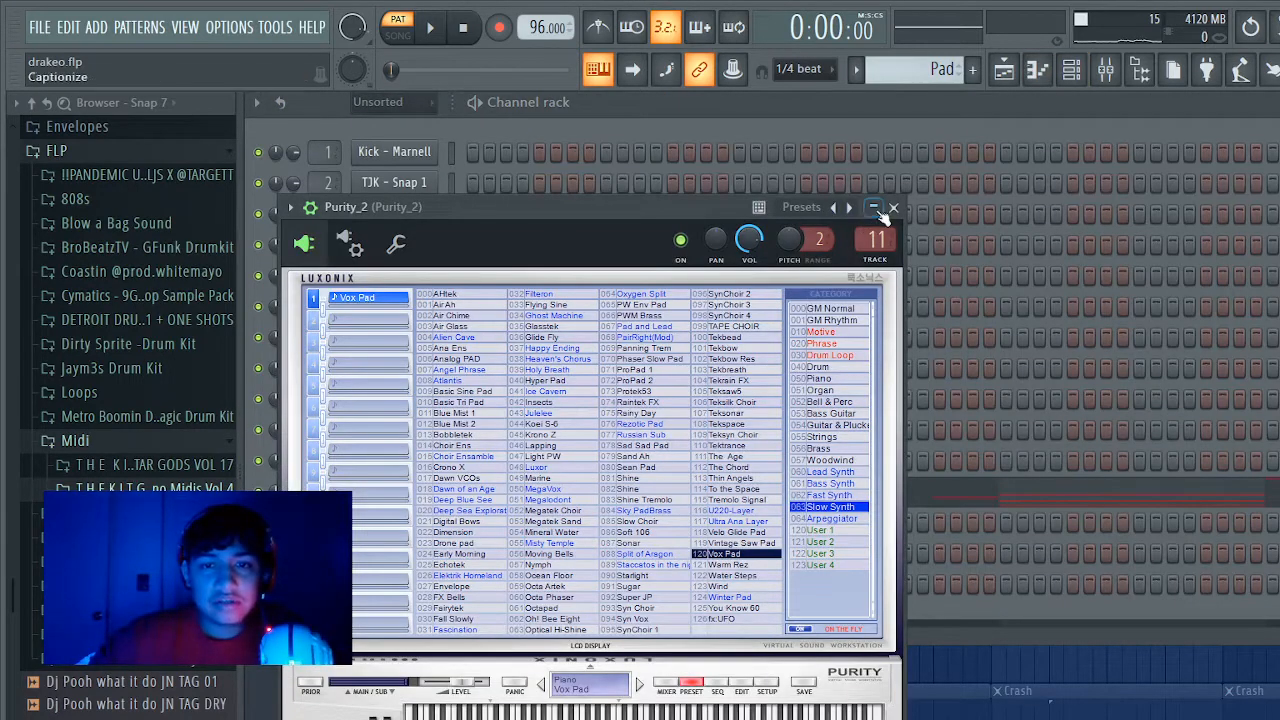
{"action": "left_click", "coordinate": [892, 206]}
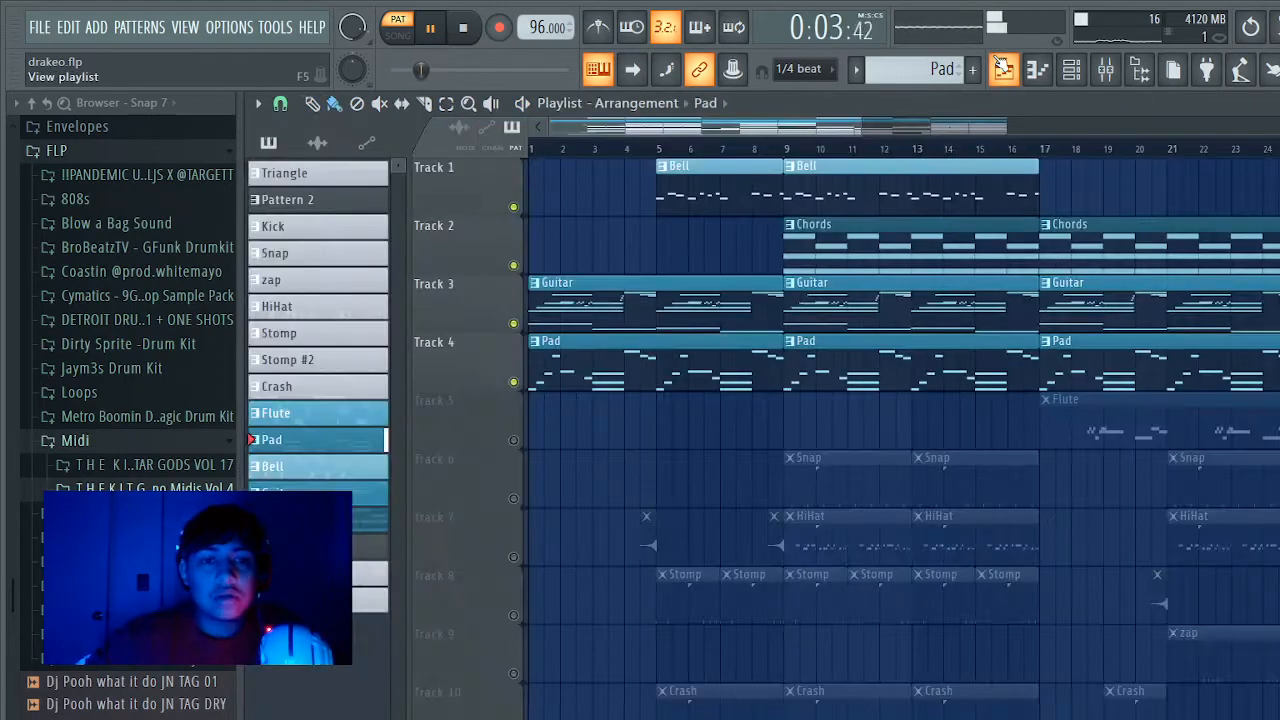
Step: Show the song arrangement with its Bell, Chords, Guitar and Pad tracks
{"action": "left_click", "coordinate": [398, 20]}
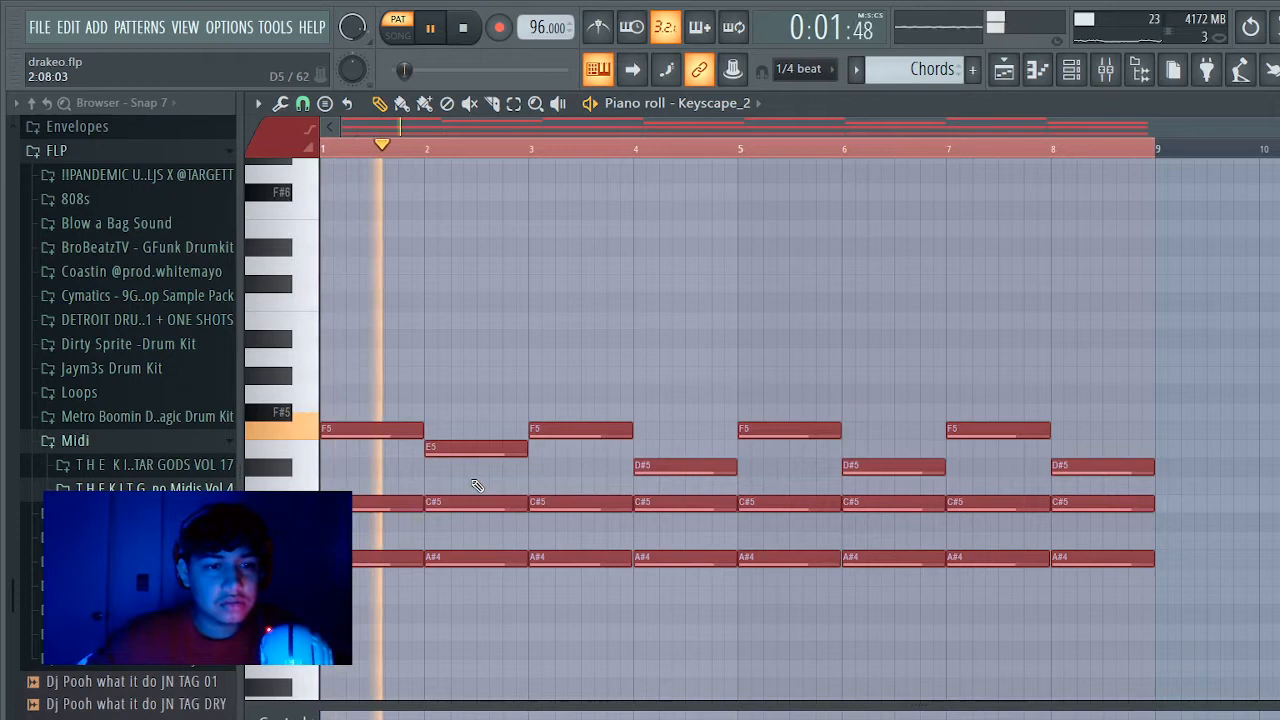
Step: Play the sustained Keyscape chord notes from the Chords pattern's piano roll
{"action": "left_click", "coordinate": [430, 28]}
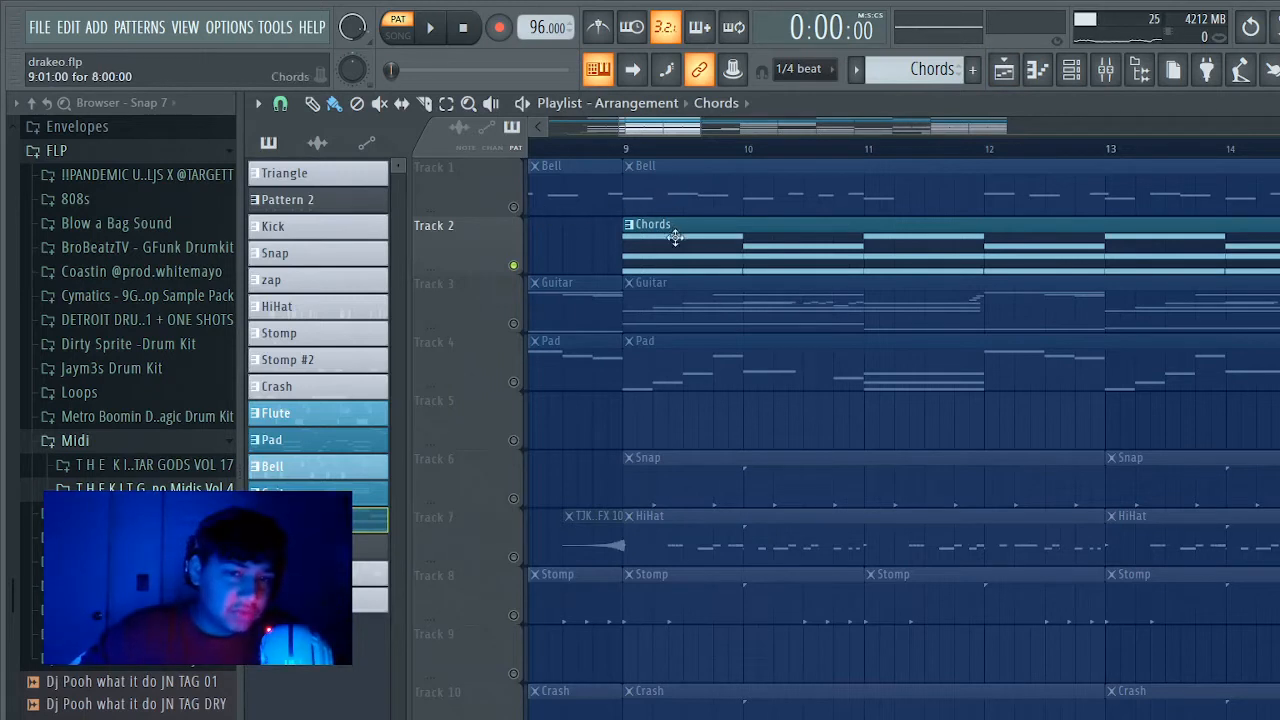
{"action": "mouse_move", "coordinate": [750, 220]}
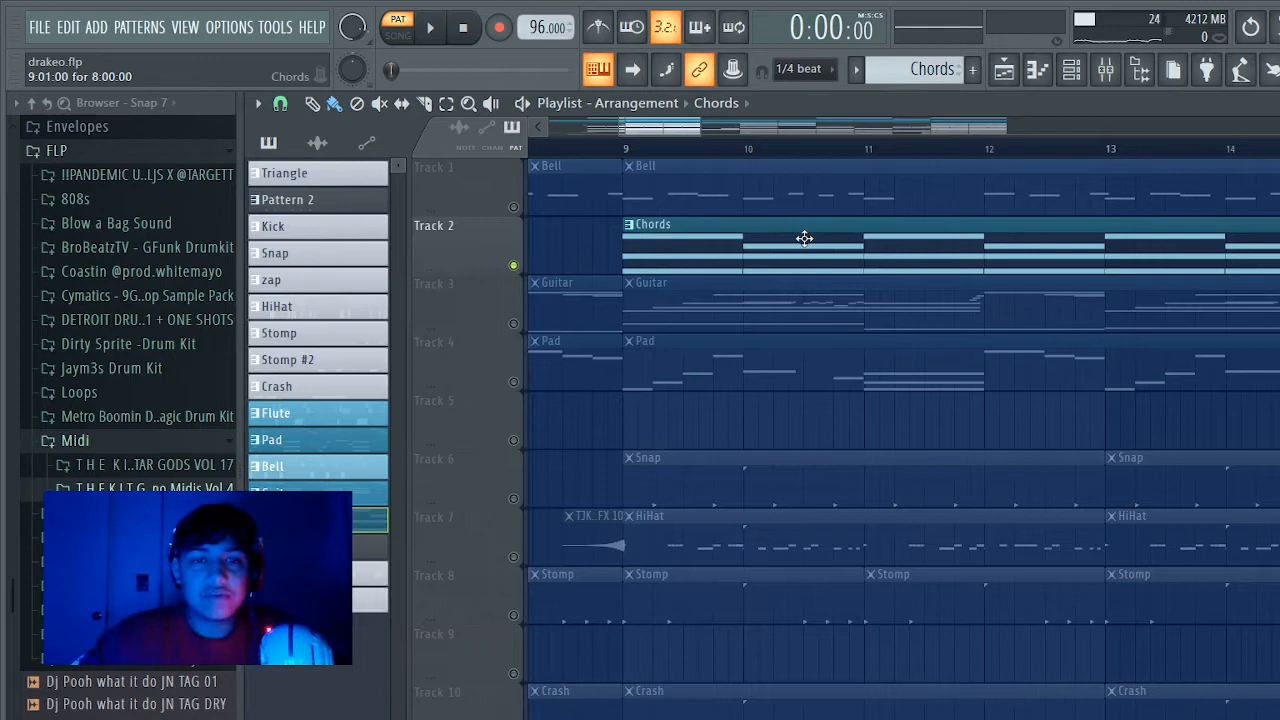
{"action": "mouse_move", "coordinate": [790, 220]}
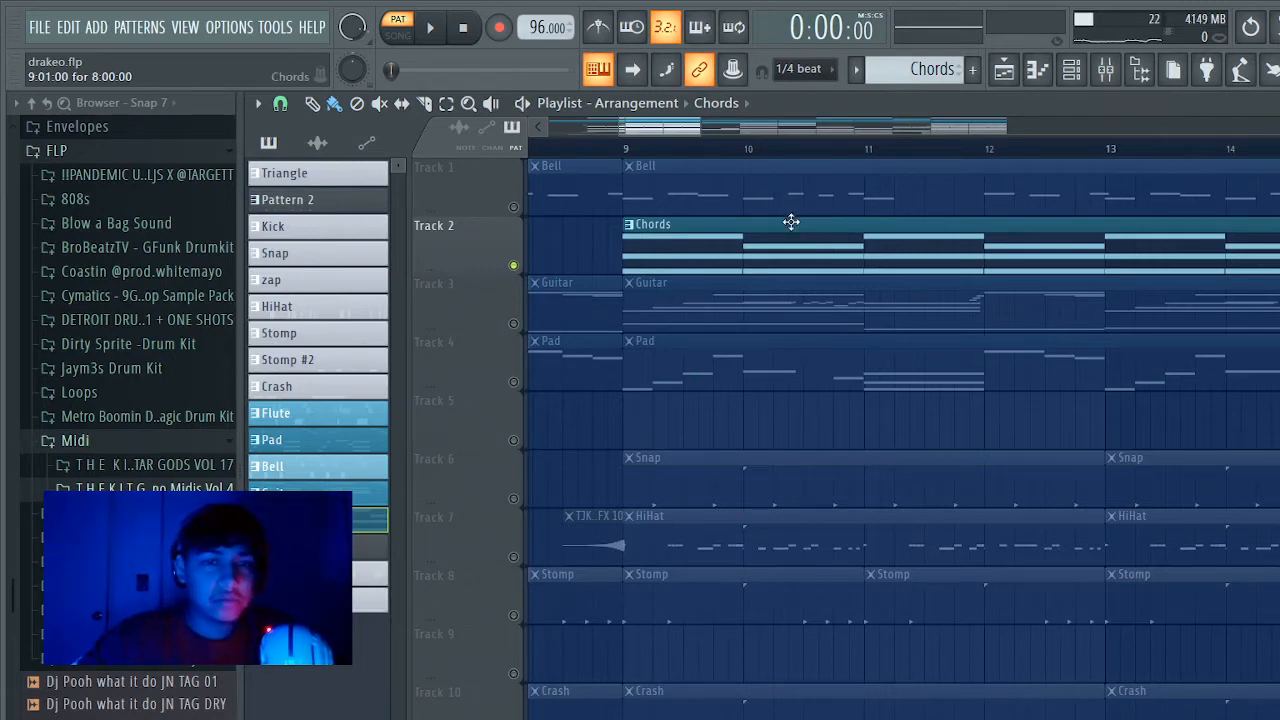
{"action": "mouse_move", "coordinate": [760, 244]}
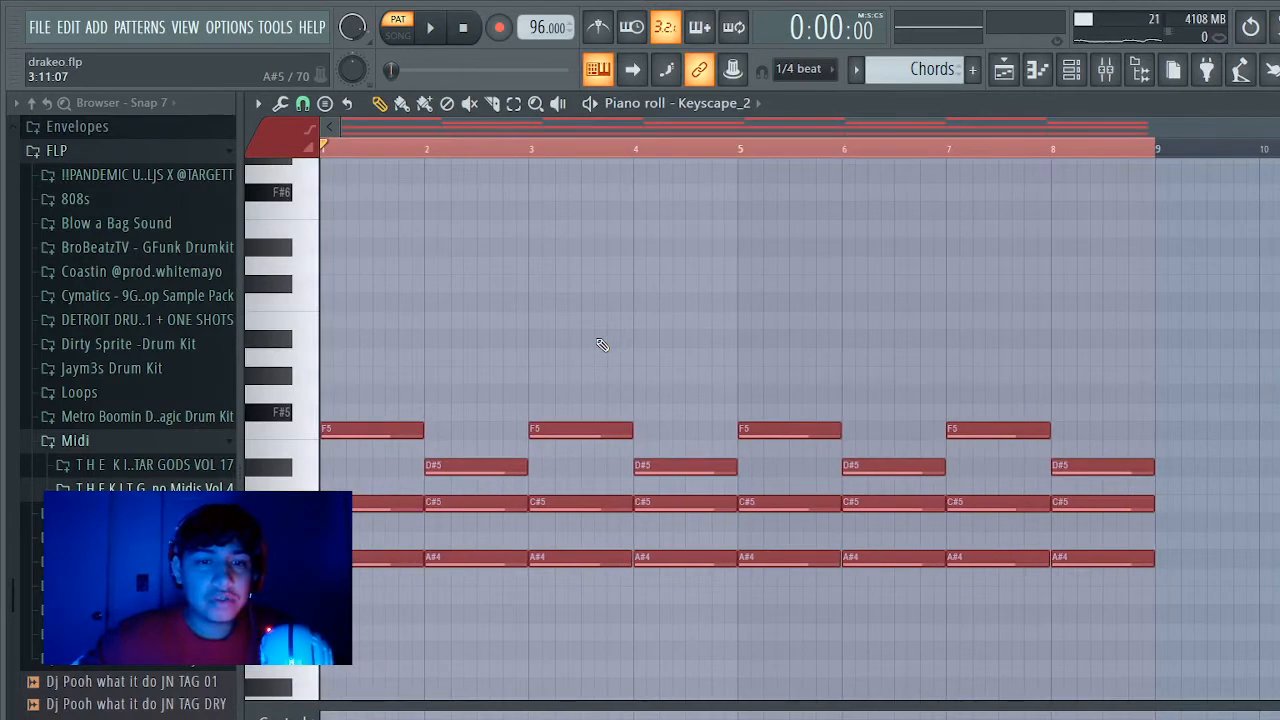
{"action": "left_click", "coordinate": [428, 28]}
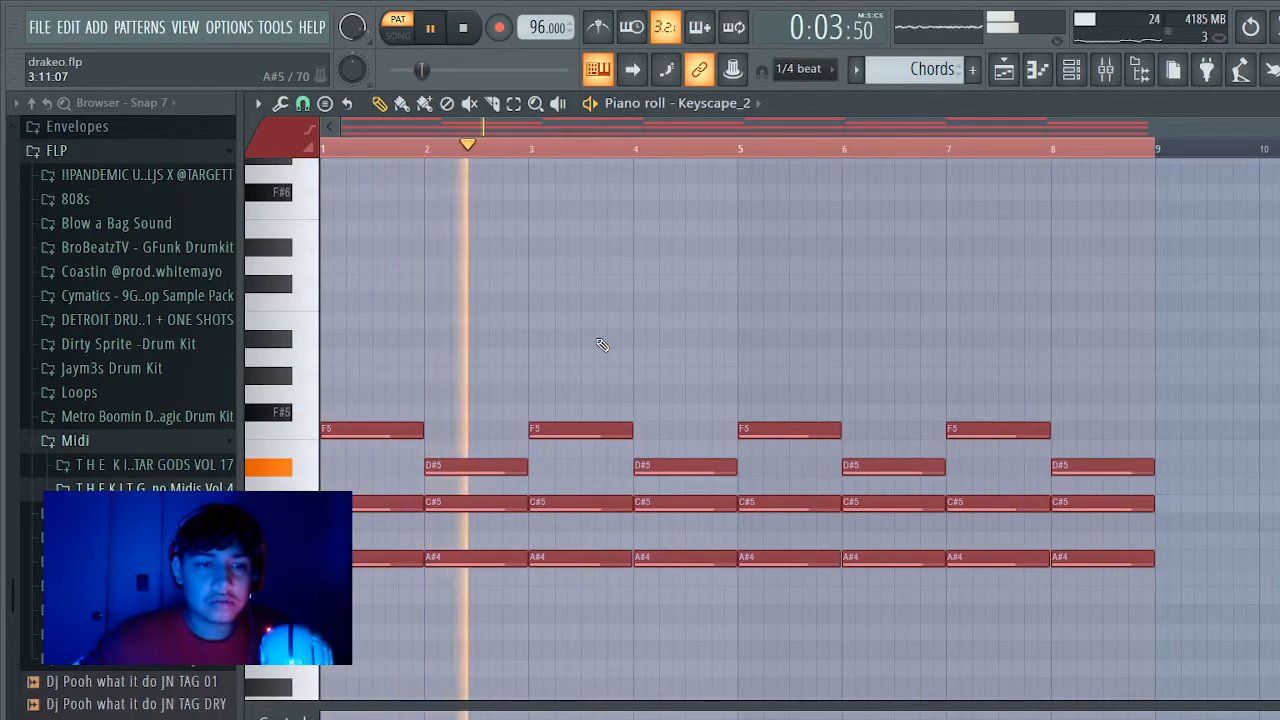
{"action": "left_click", "coordinate": [604, 338]}
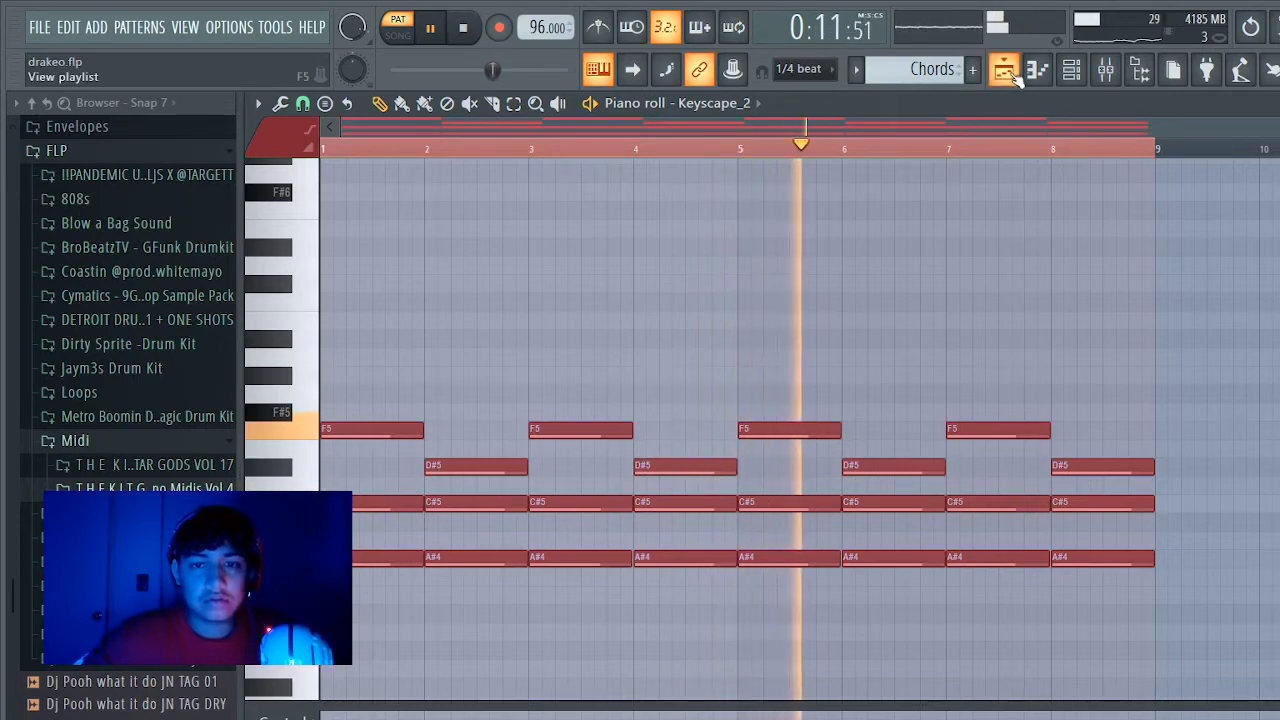
{"action": "left_click", "coordinate": [1038, 68]}
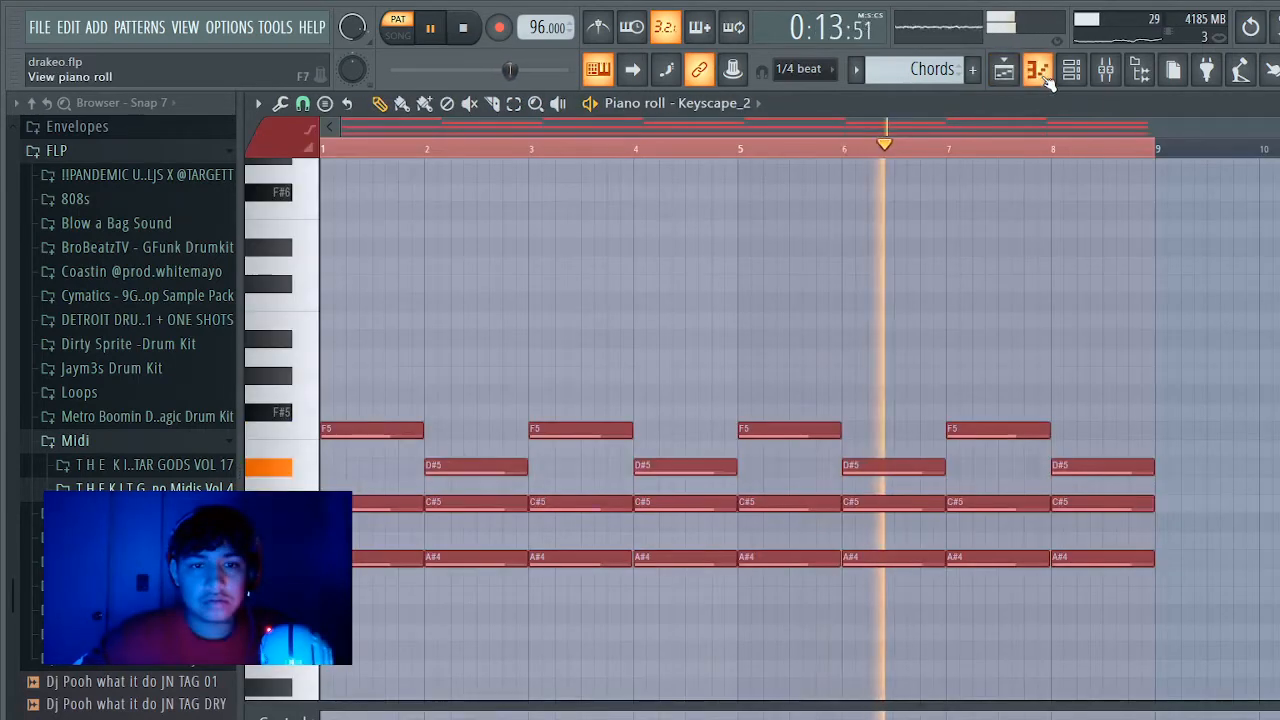
Step: Give the Keyscape chords the LA Custom C7 Grand Softest piano preset and return to the arrangement
{"action": "left_click", "coordinate": [1004, 68]}
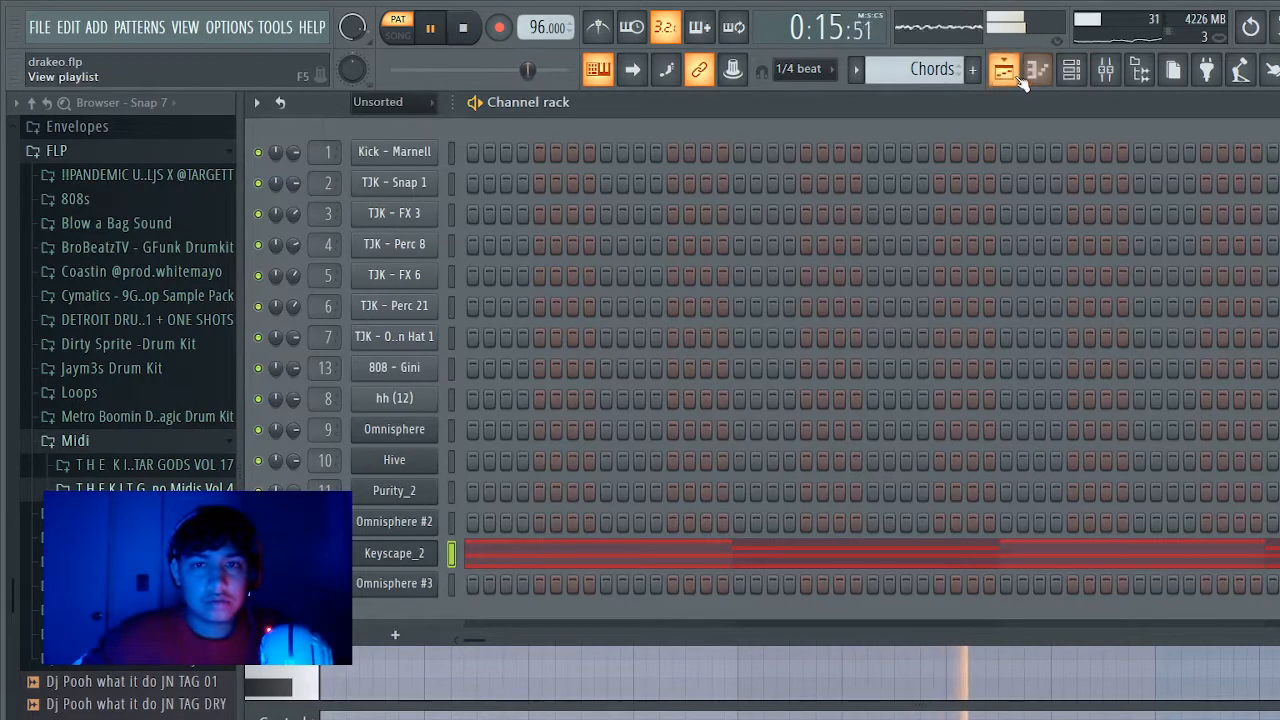
{"action": "left_click", "coordinate": [394, 552]}
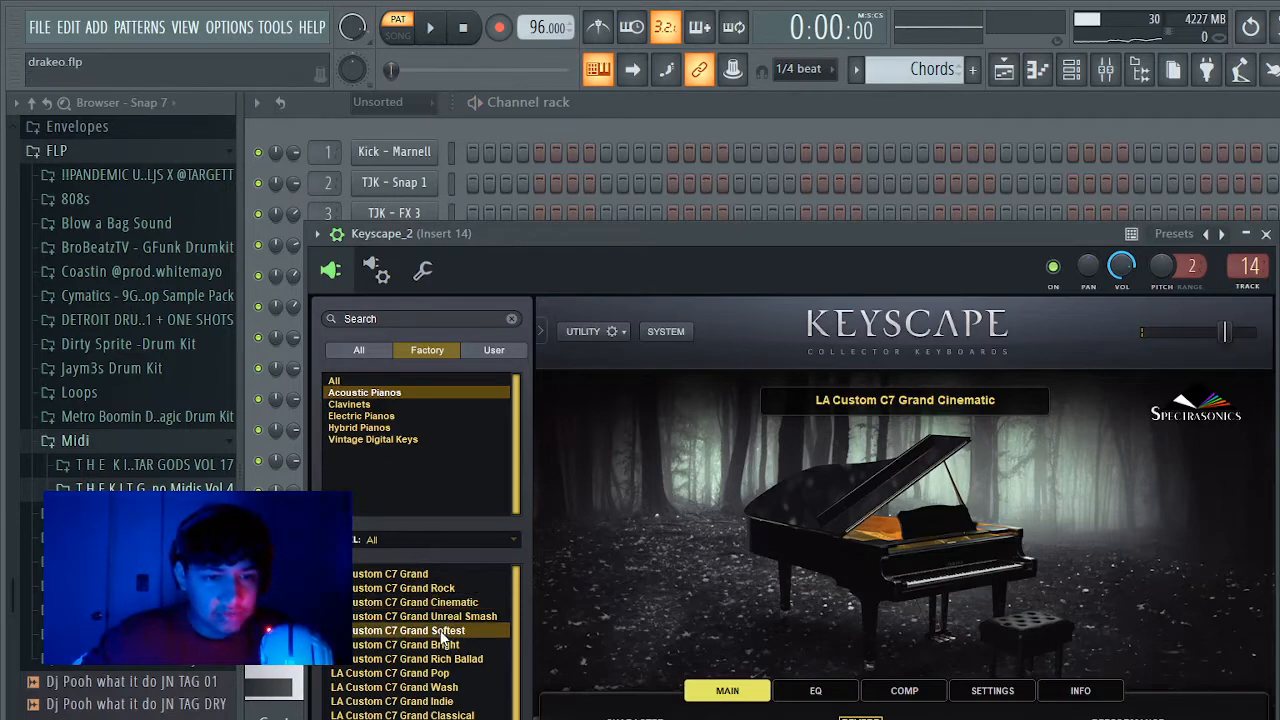
{"action": "left_click", "coordinate": [408, 630]}
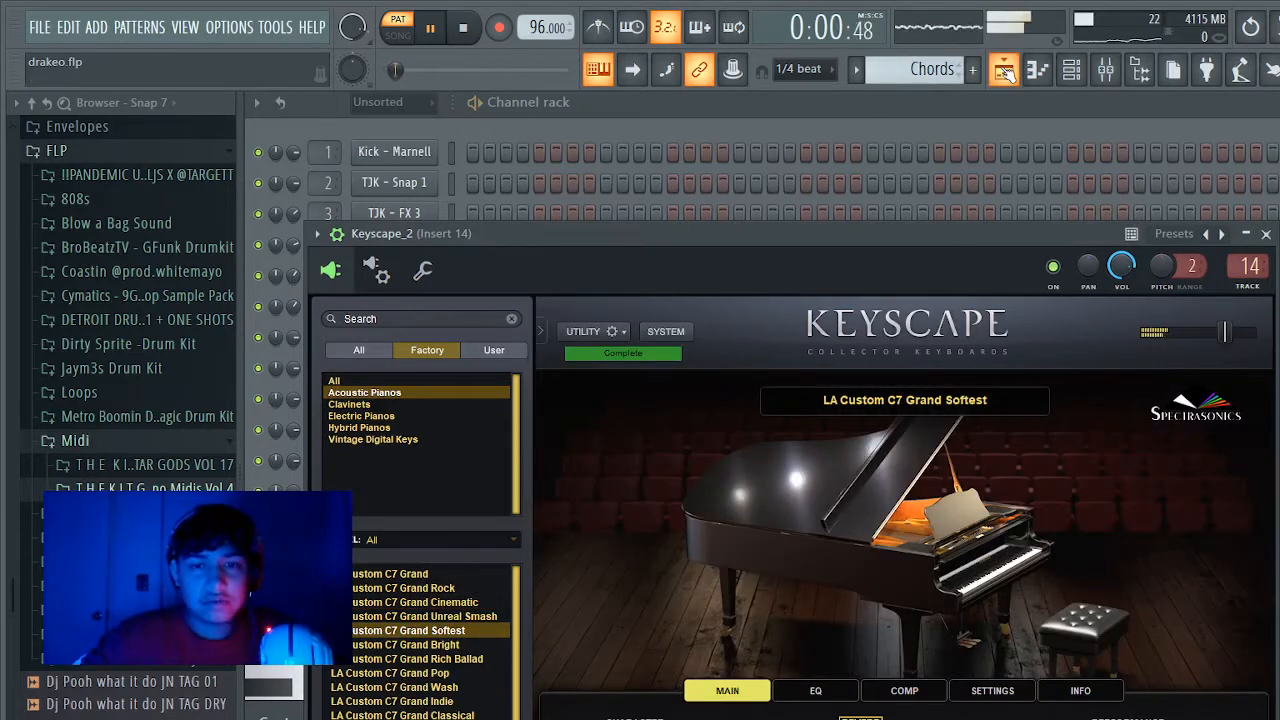
{"action": "left_click", "coordinate": [1036, 68]}
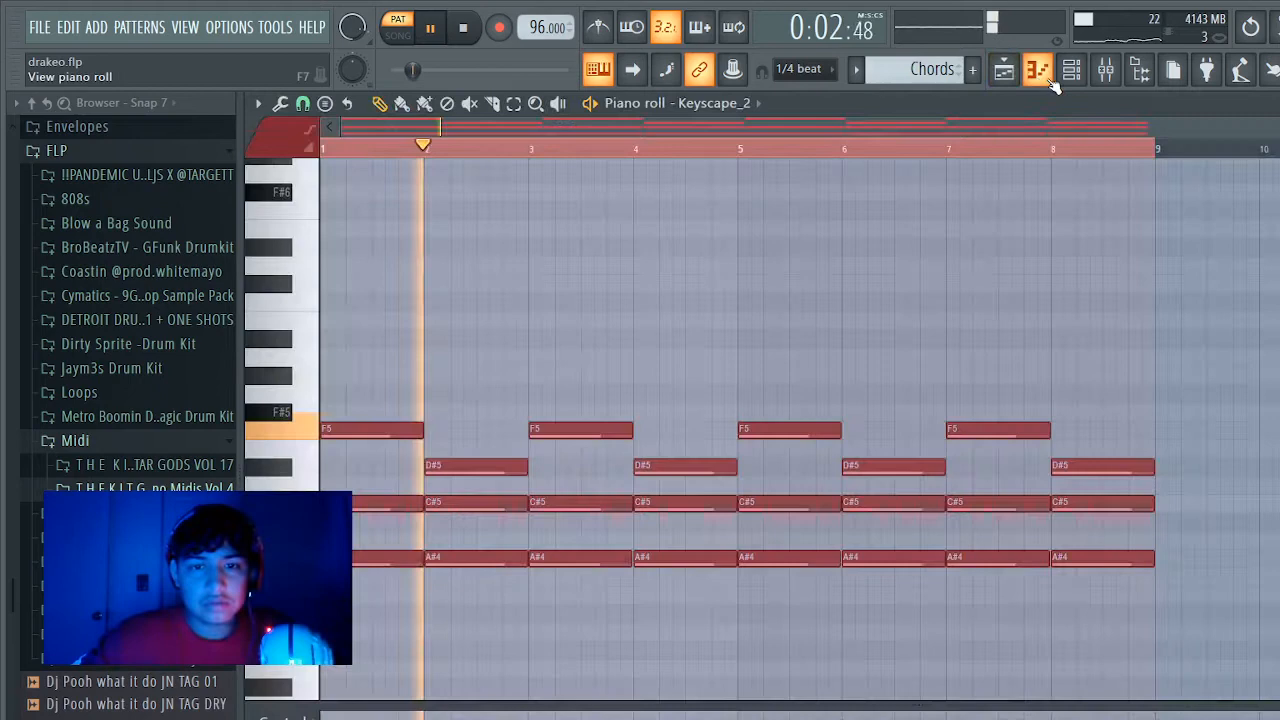
{"action": "left_click", "coordinate": [1072, 68]}
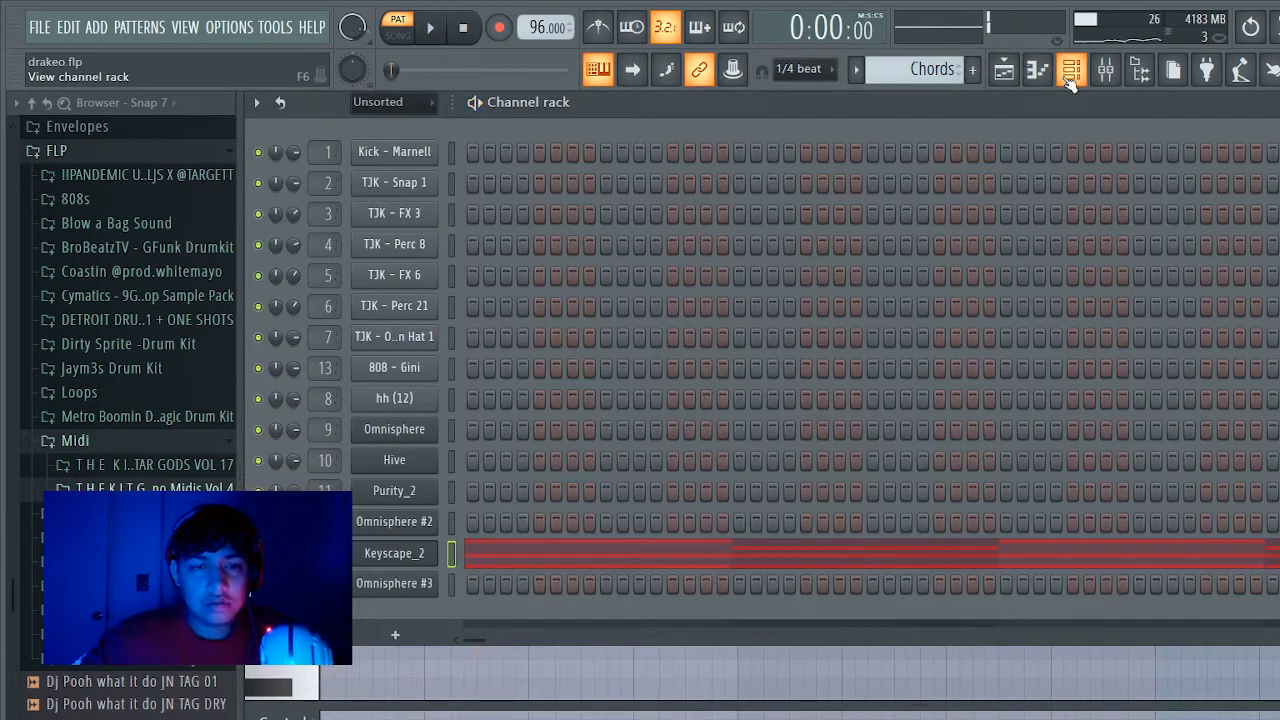
{"action": "left_click", "coordinate": [1072, 70]}
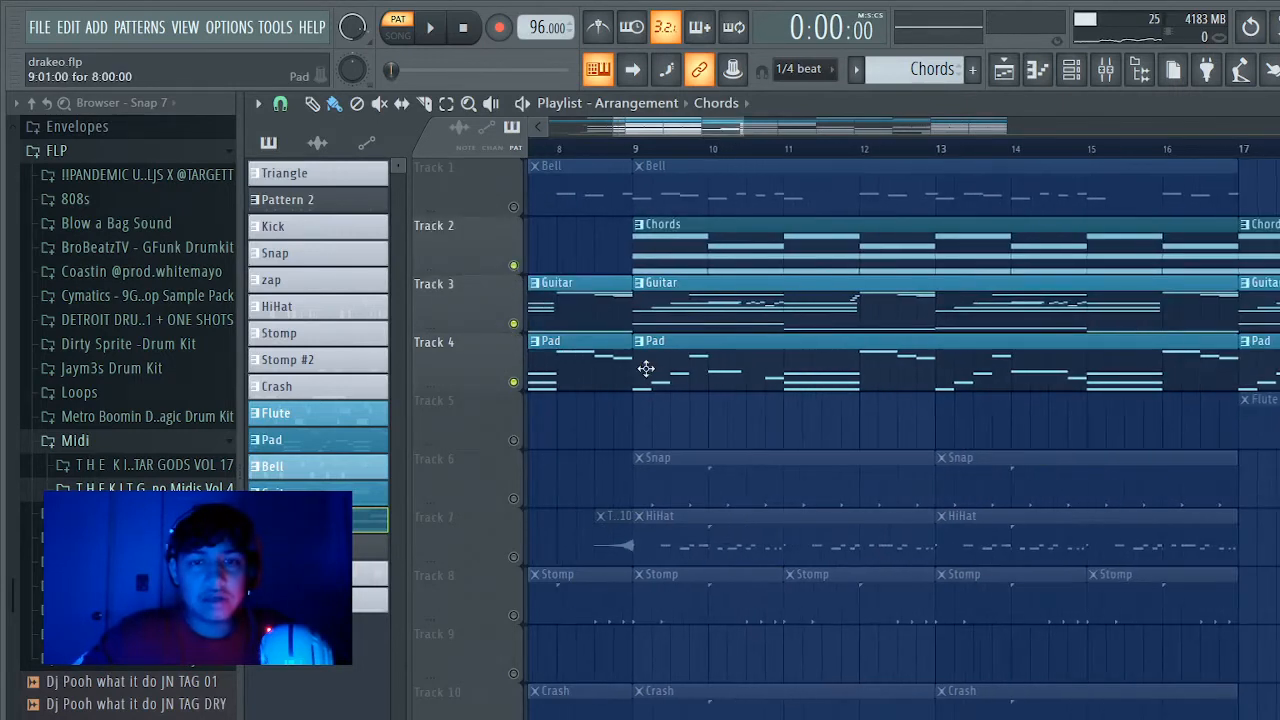
Step: Bring up the plugin collection with effects like dblue Glitch, TapeStop, HalfTime and Reaktor 6
{"action": "left_click", "coordinate": [428, 28]}
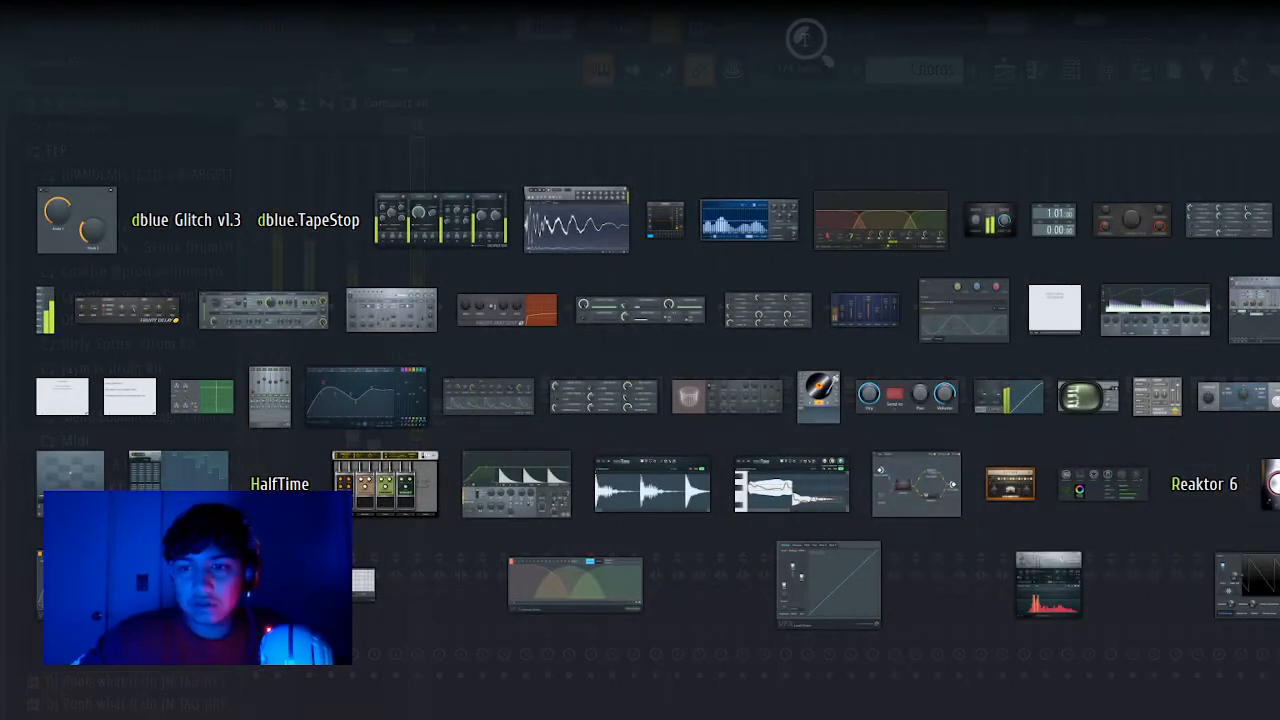
{"action": "mouse_move", "coordinate": [896, 404]}
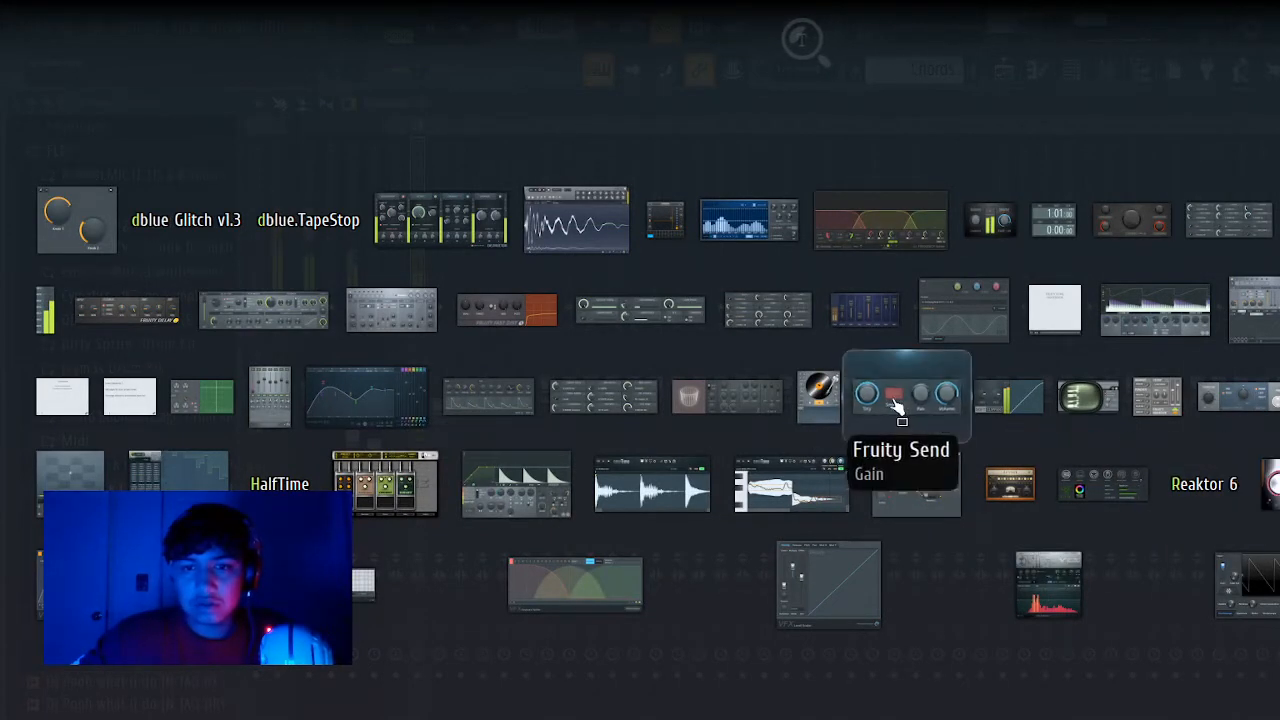
{"action": "mouse_move", "coordinate": [490, 310]}
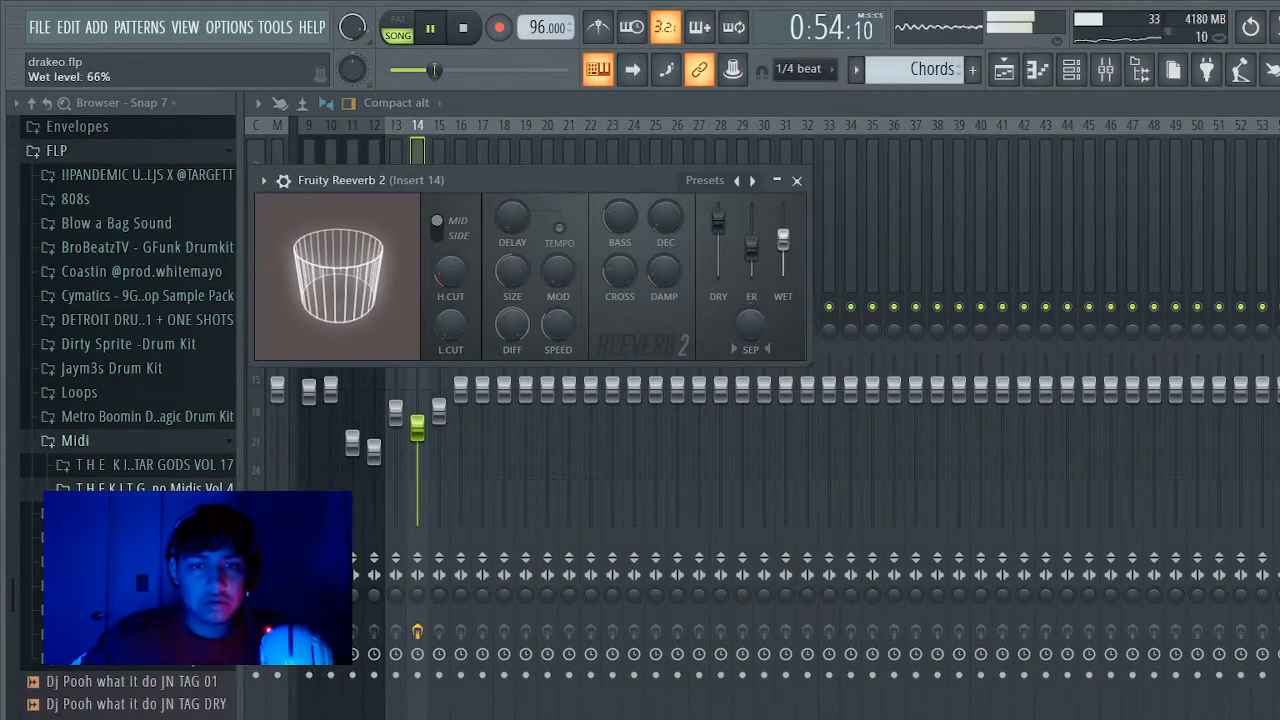
Step: Set the Fruity Reeverb 2 wet level on mixer insert 14 to 66%
{"action": "left_click_drag", "start_coordinate": [784, 250], "coordinate": [784, 230]}
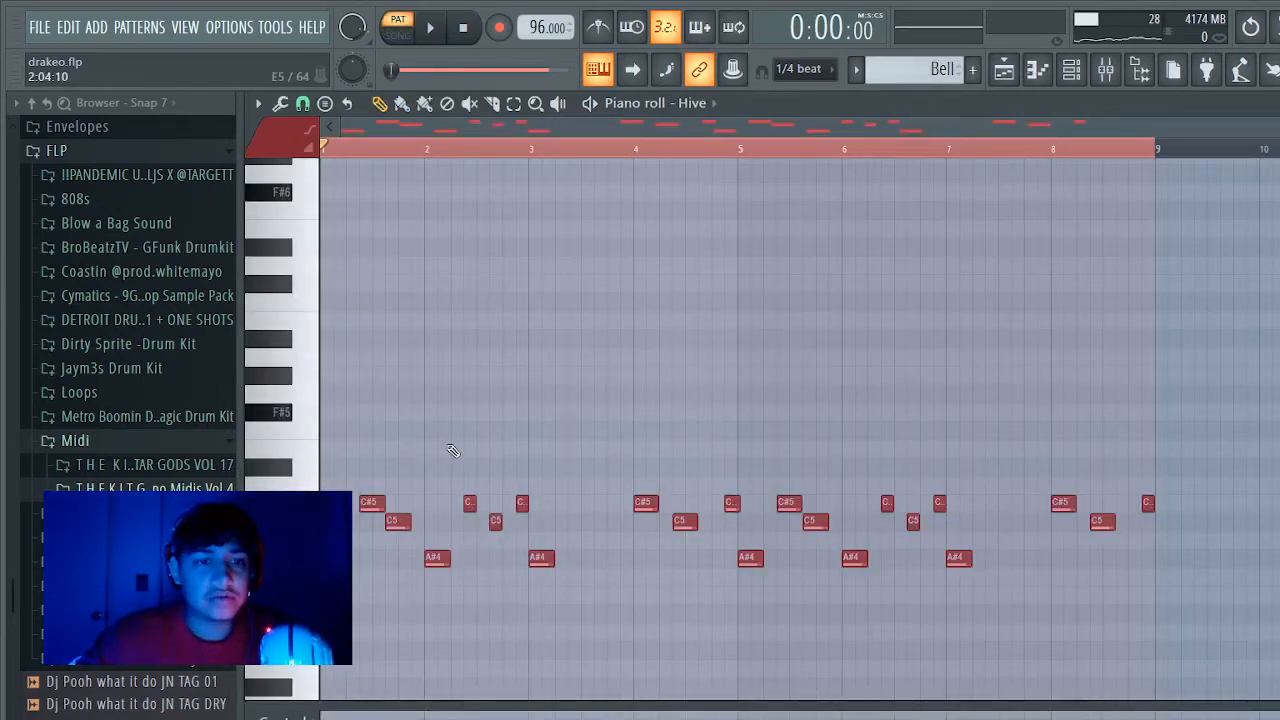
Step: Preview the Hive bell melody, stop it, and bring up the Omnisphere #3 pattern's notes
{"action": "left_click", "coordinate": [1036, 68]}
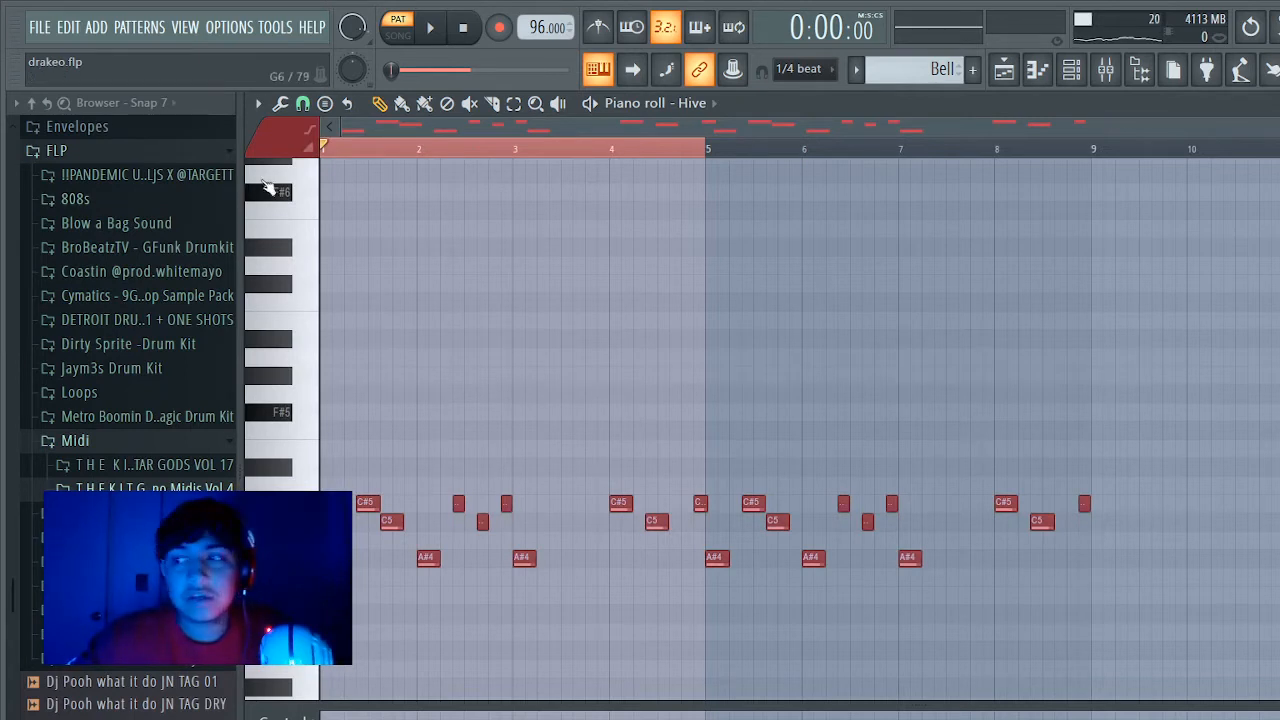
{"action": "left_click", "coordinate": [428, 28]}
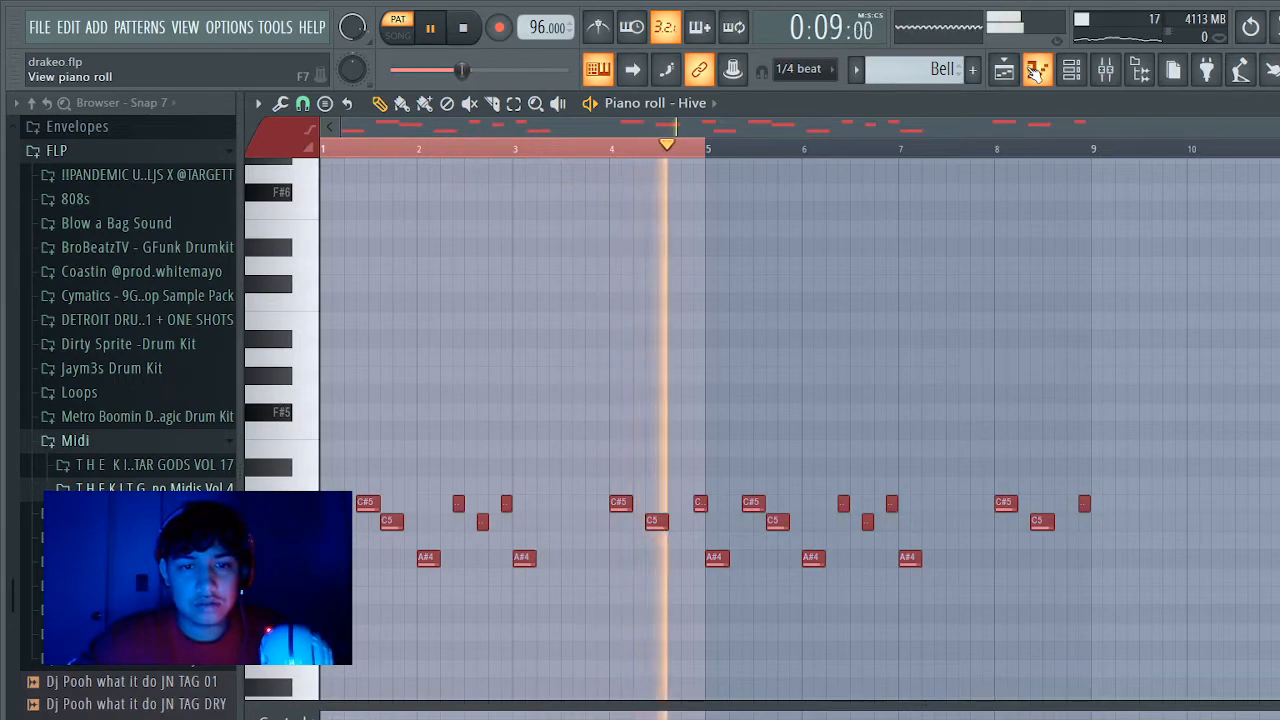
{"action": "left_click", "coordinate": [464, 28]}
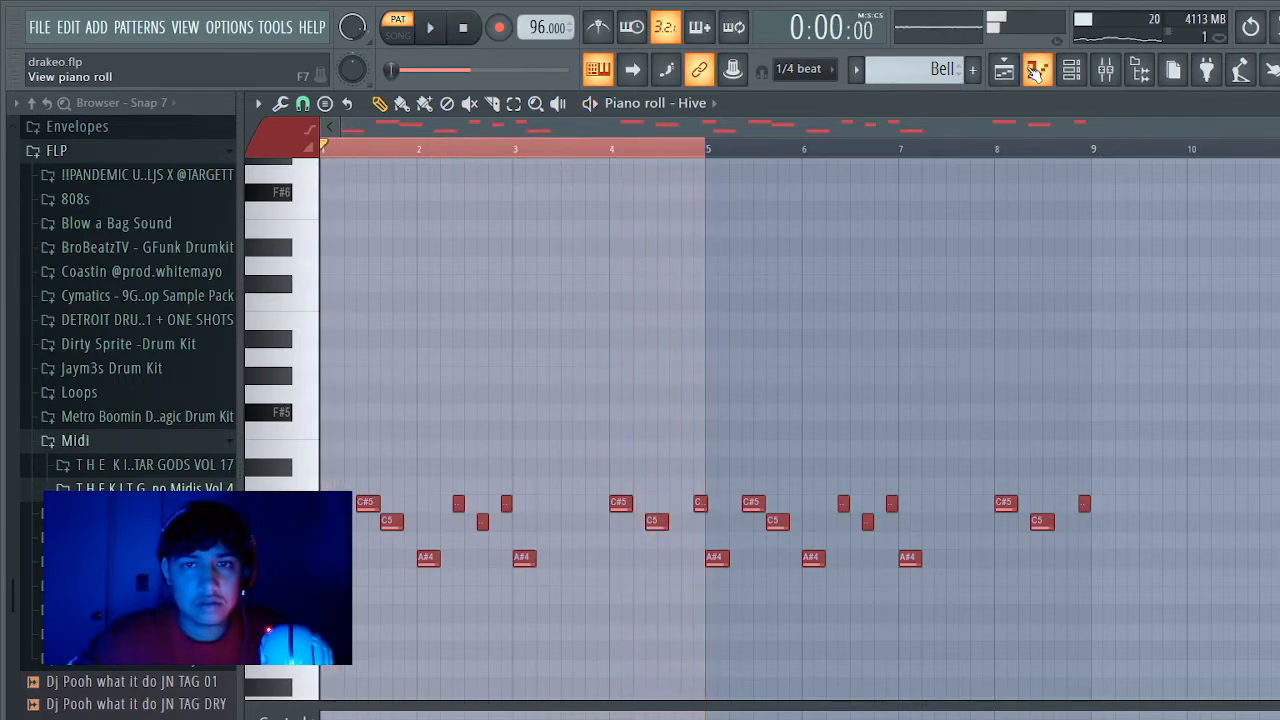
{"action": "left_click", "coordinate": [1004, 68]}
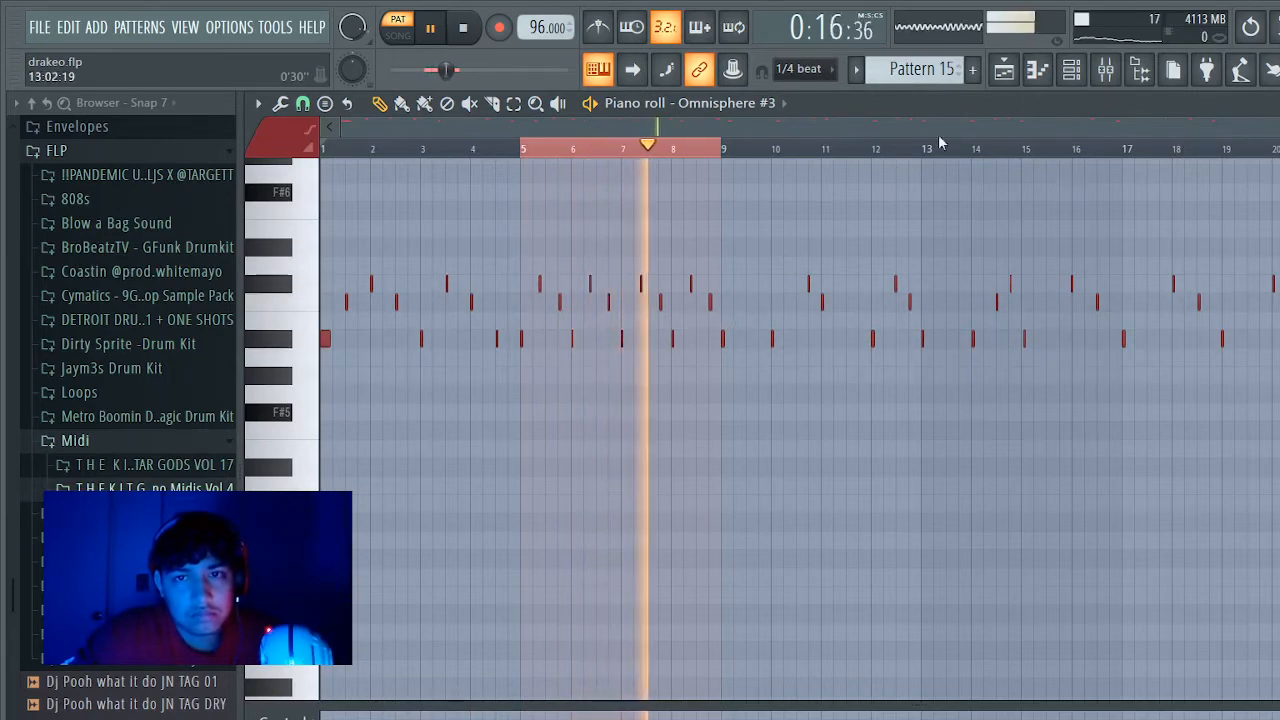
Step: Bring up the Fruity Parametric EQ 2 on mixer insert 15 for Omnisphere #3
{"action": "left_click", "coordinate": [1070, 68]}
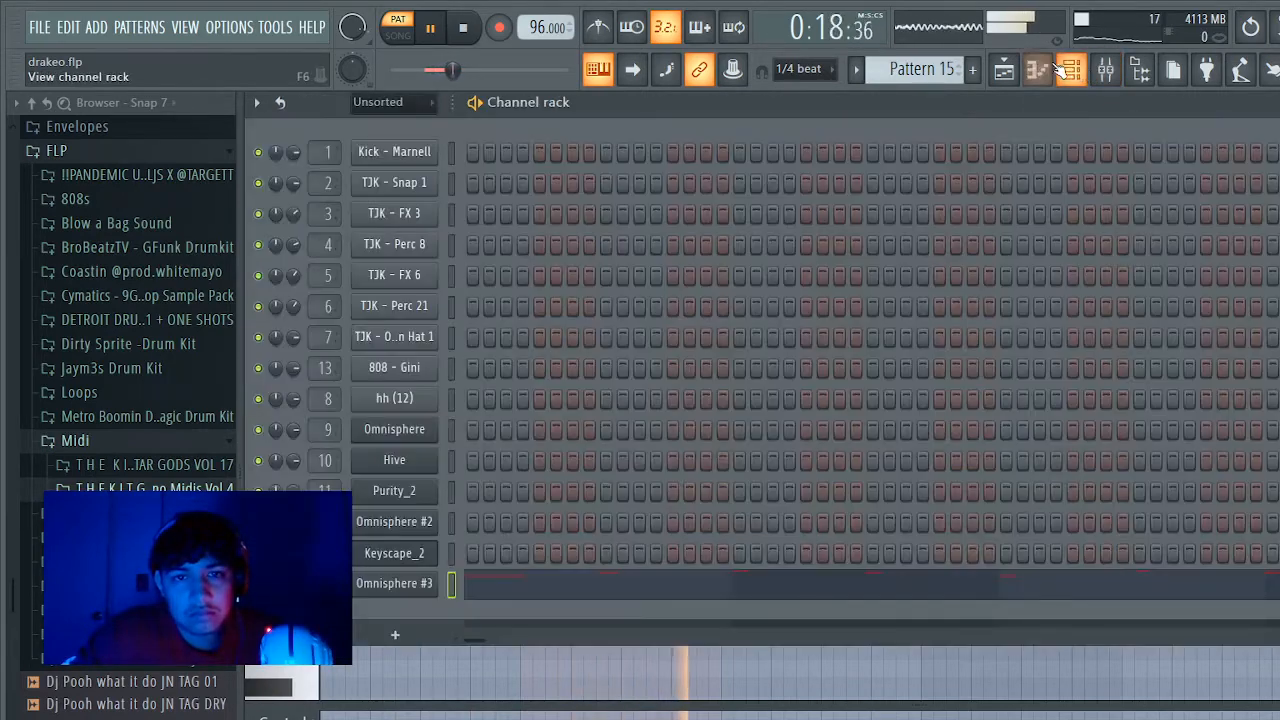
{"action": "left_click", "coordinate": [1104, 70]}
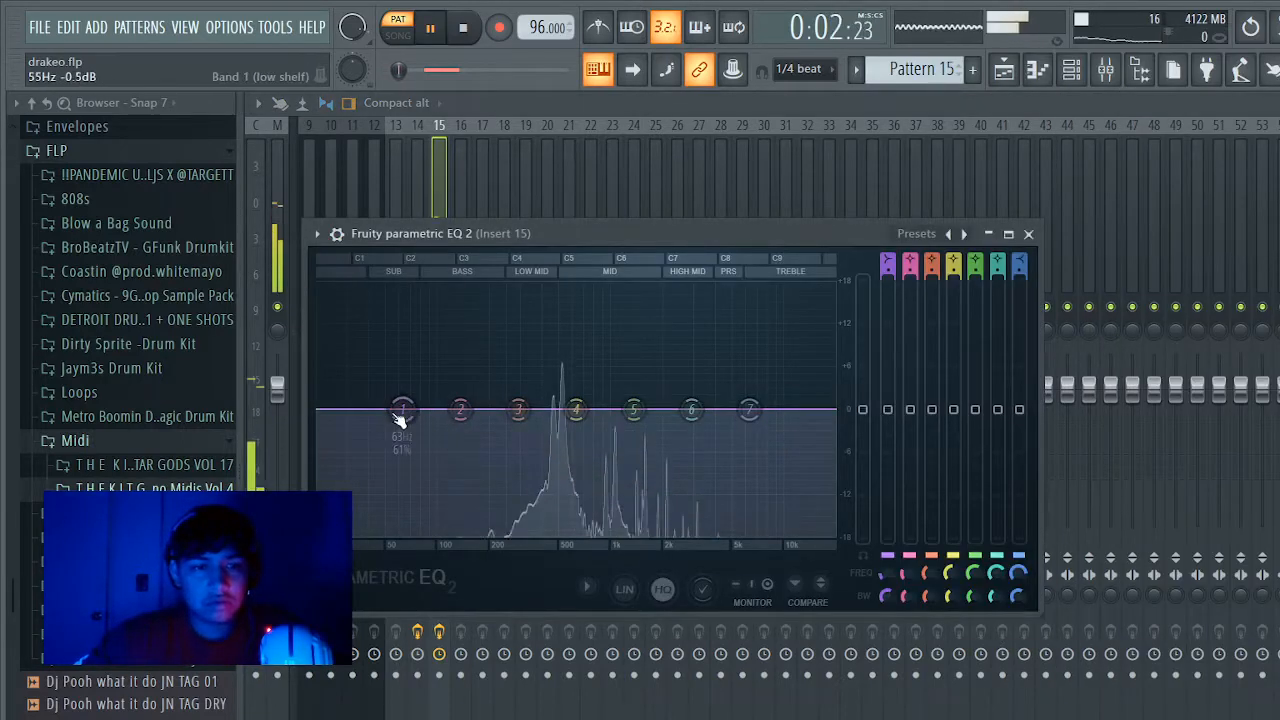
Step: Roll off the lows on insert 15 with EQ band 1, then try the 40Hz cut preset
{"action": "left_click_drag", "start_coordinate": [402, 410], "coordinate": [536, 530]}
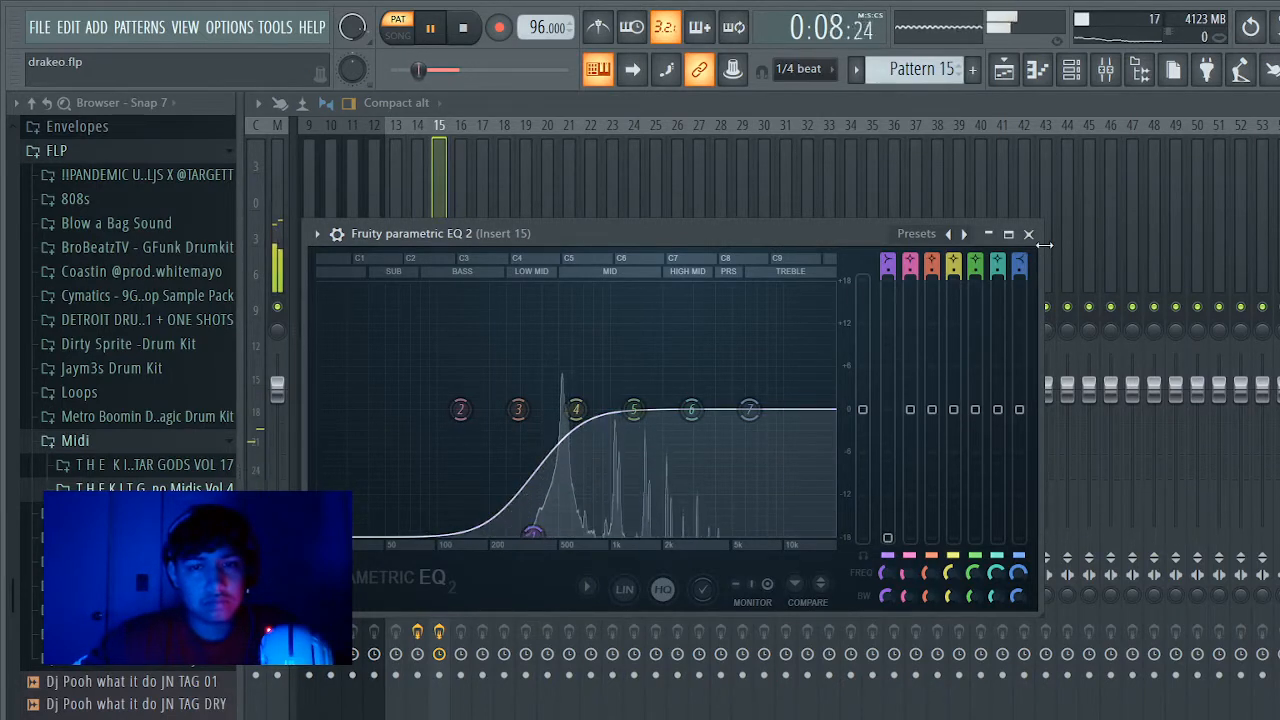
{"action": "left_click", "coordinate": [1028, 232]}
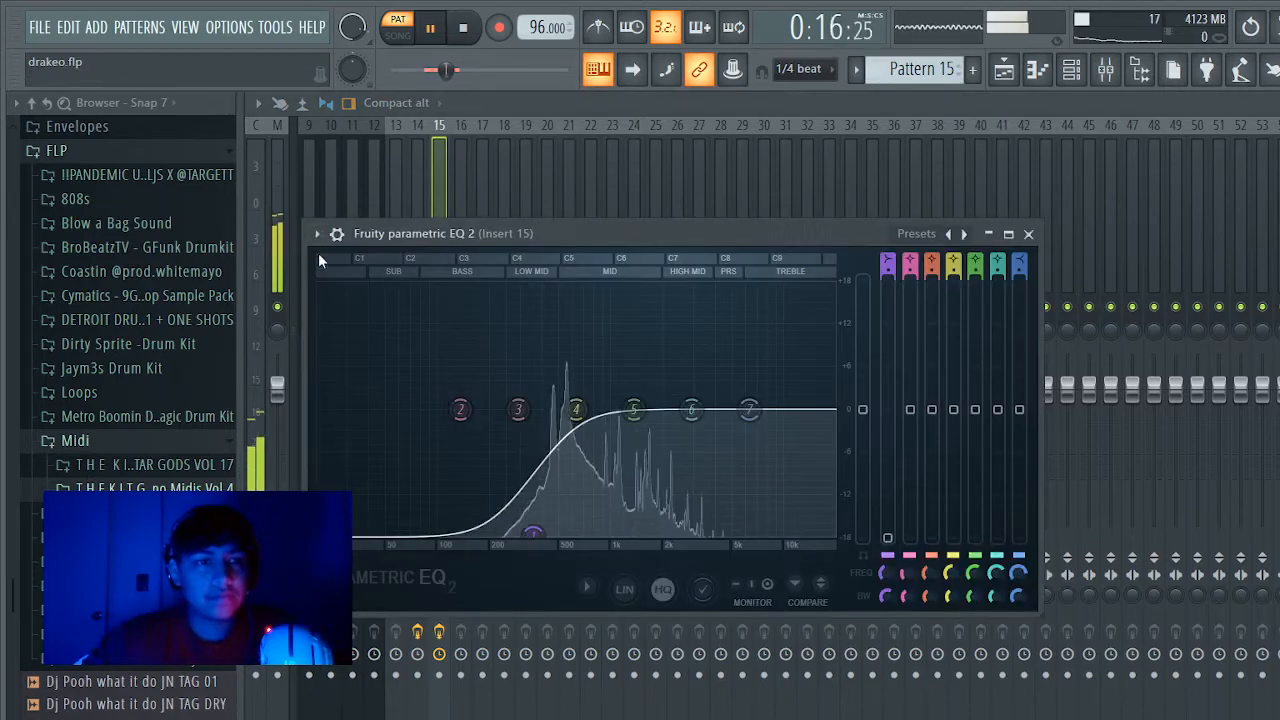
{"action": "left_click", "coordinate": [336, 232]}
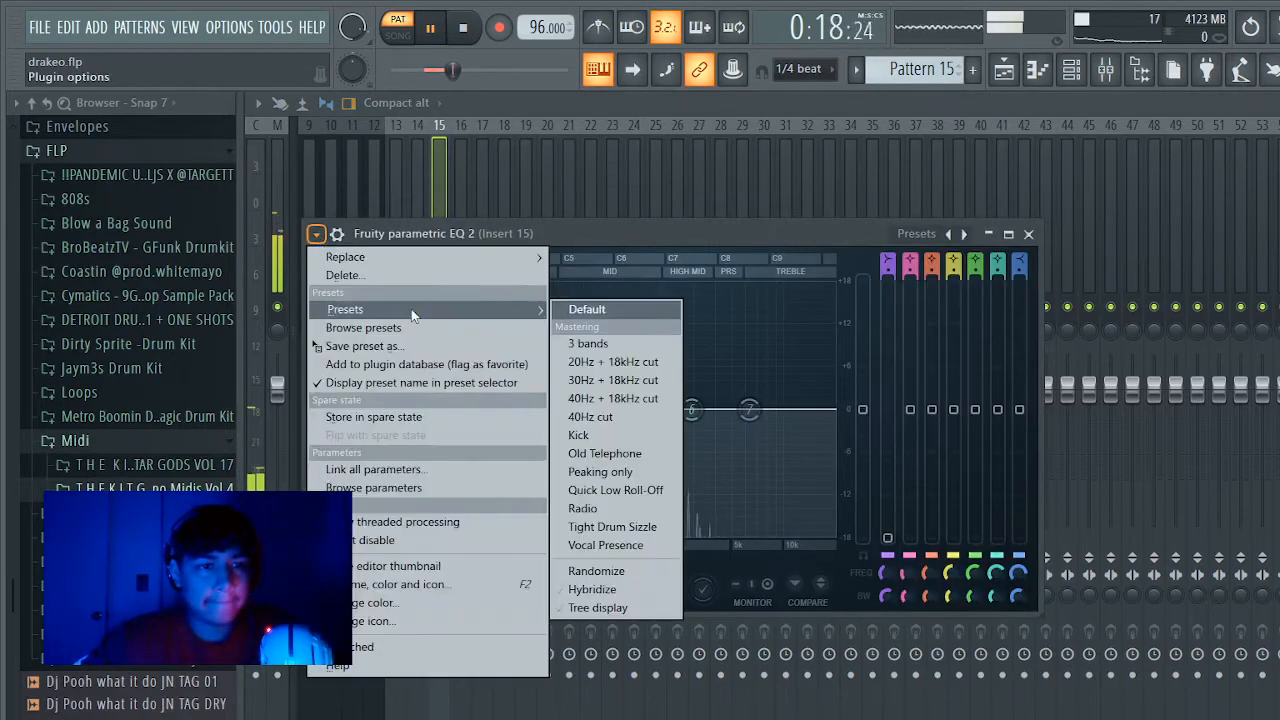
{"action": "left_click", "coordinate": [590, 418]}
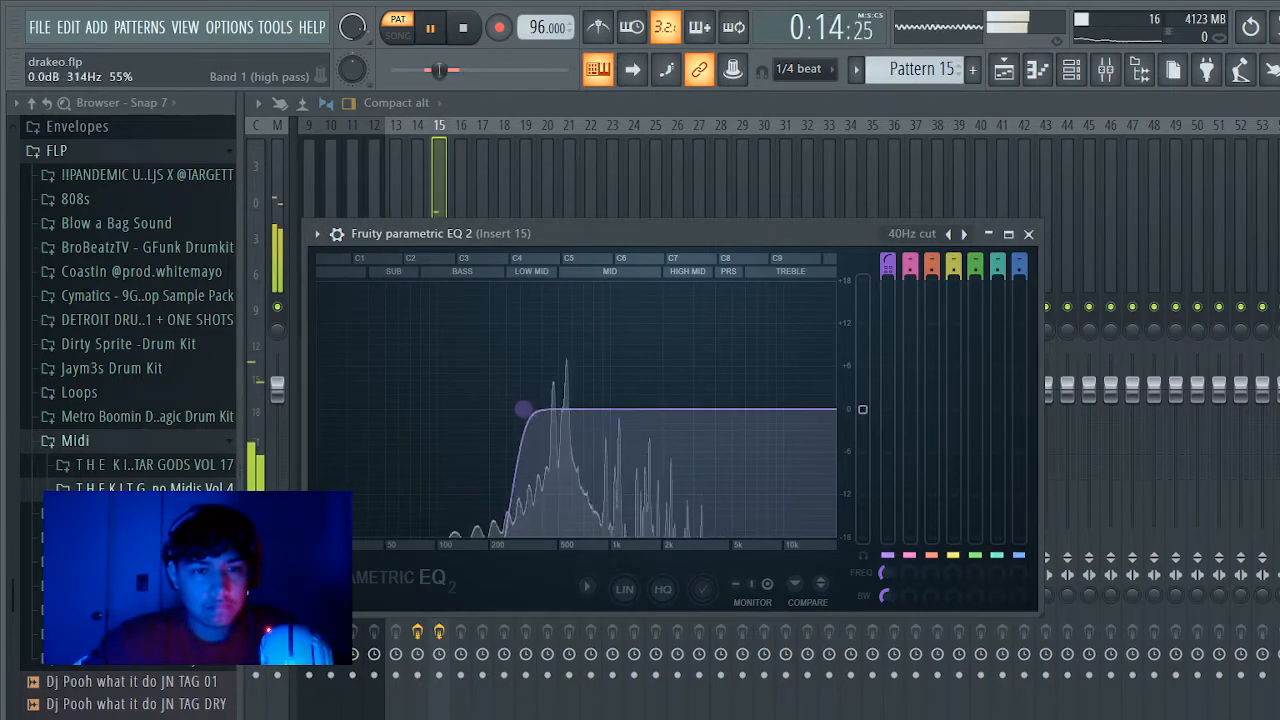
Step: Stop playback, revert the EQ to the low-cut curve and return to the song arrangement
{"action": "left_click", "coordinate": [464, 28]}
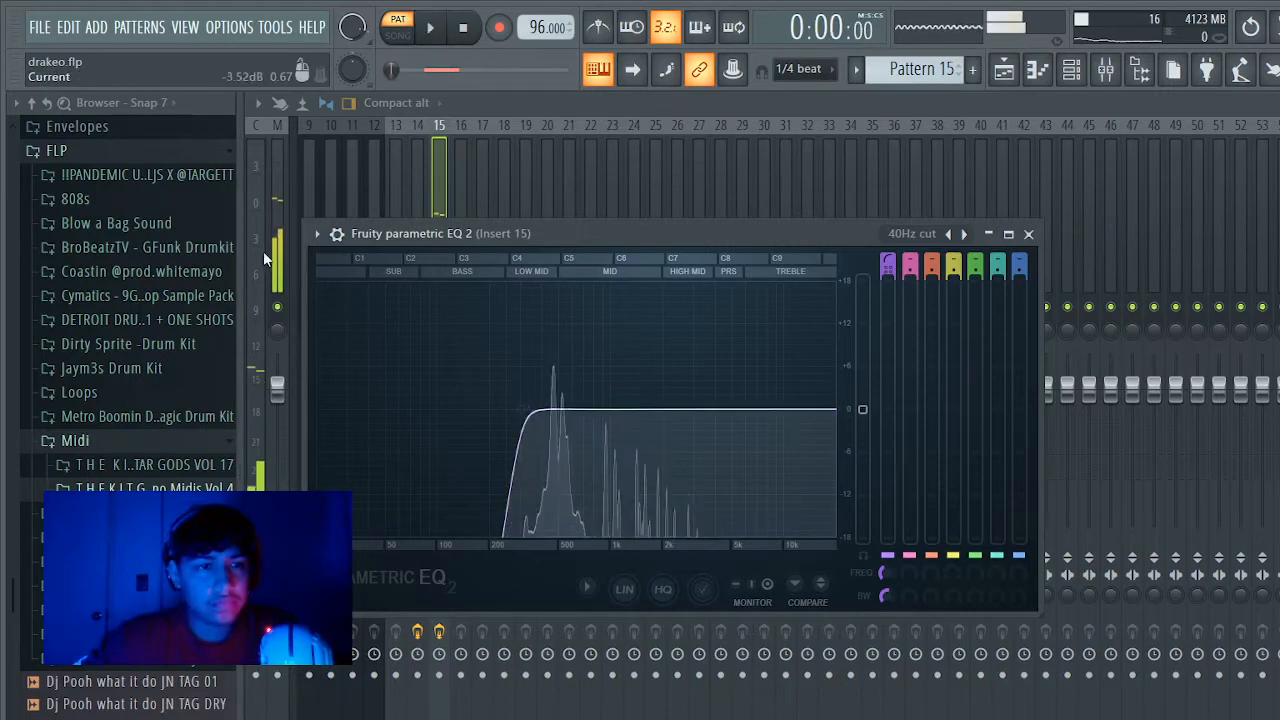
{"action": "left_click", "coordinate": [316, 232]}
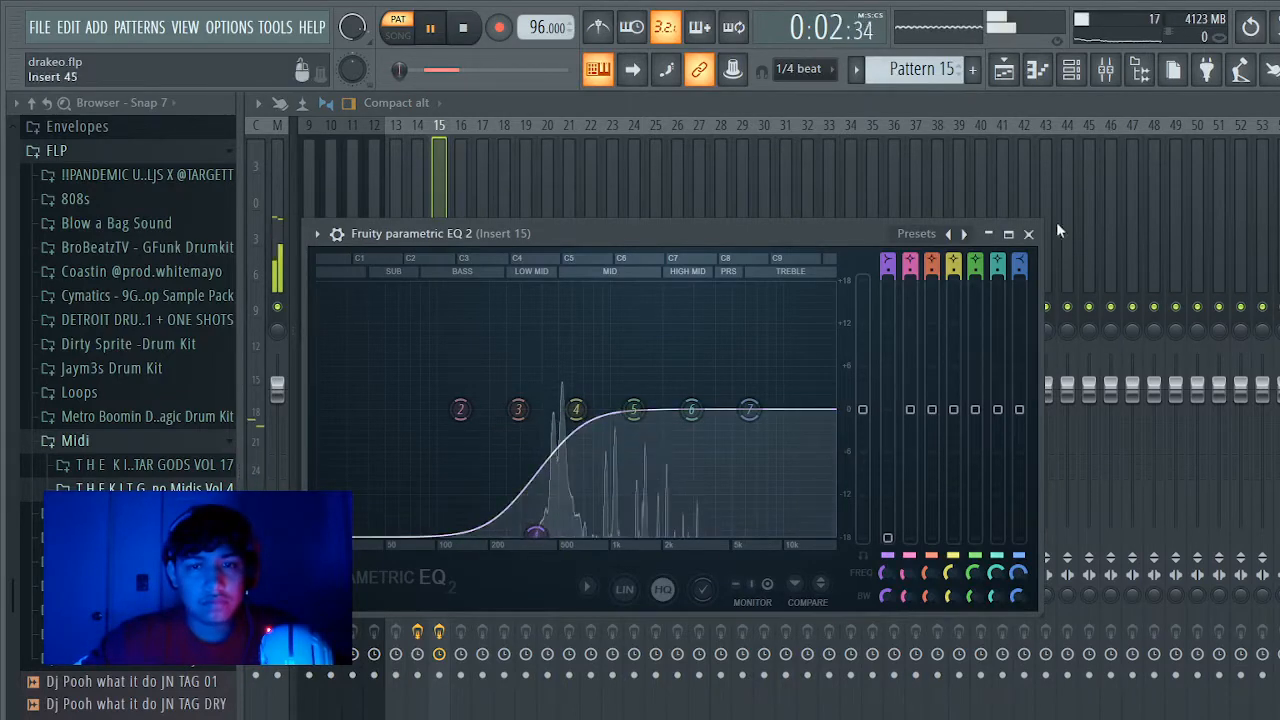
{"action": "left_click", "coordinate": [1004, 70]}
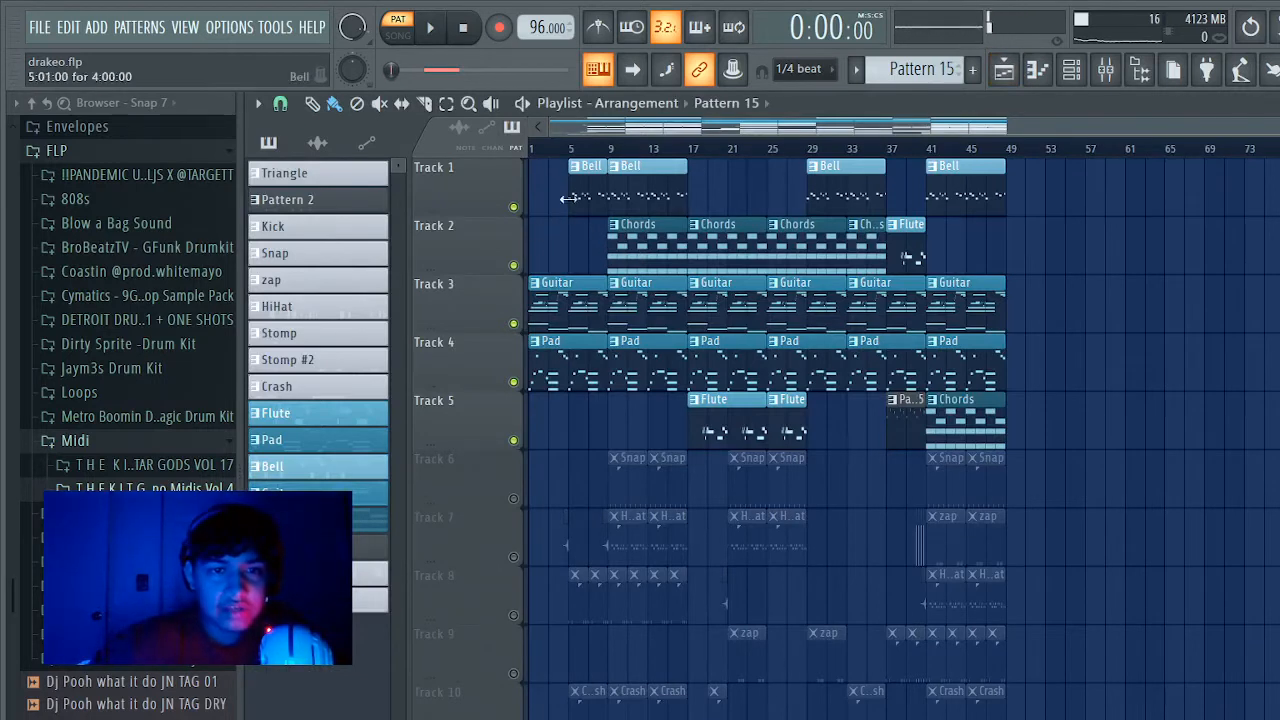
Step: Play the full arrangement, jumping between its layered sections, then show the Omnisphere #2 flute notes
{"action": "left_click", "coordinate": [428, 28]}
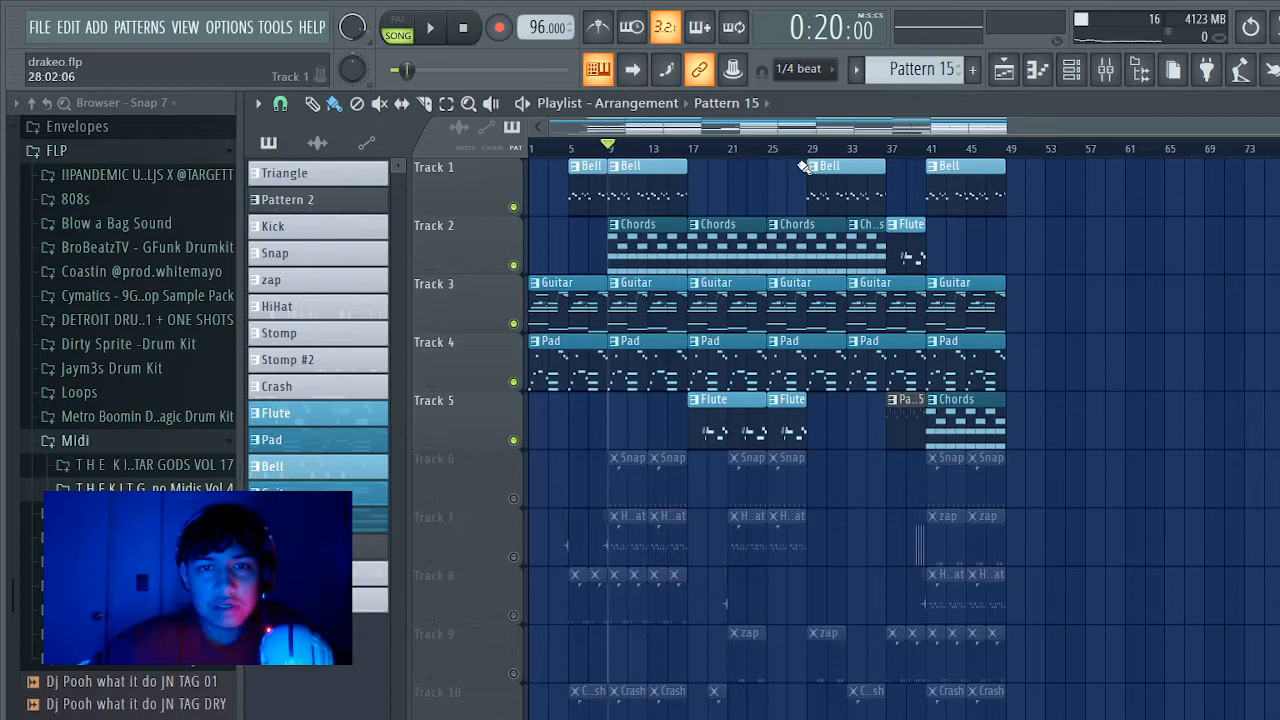
{"action": "left_click", "coordinate": [428, 28]}
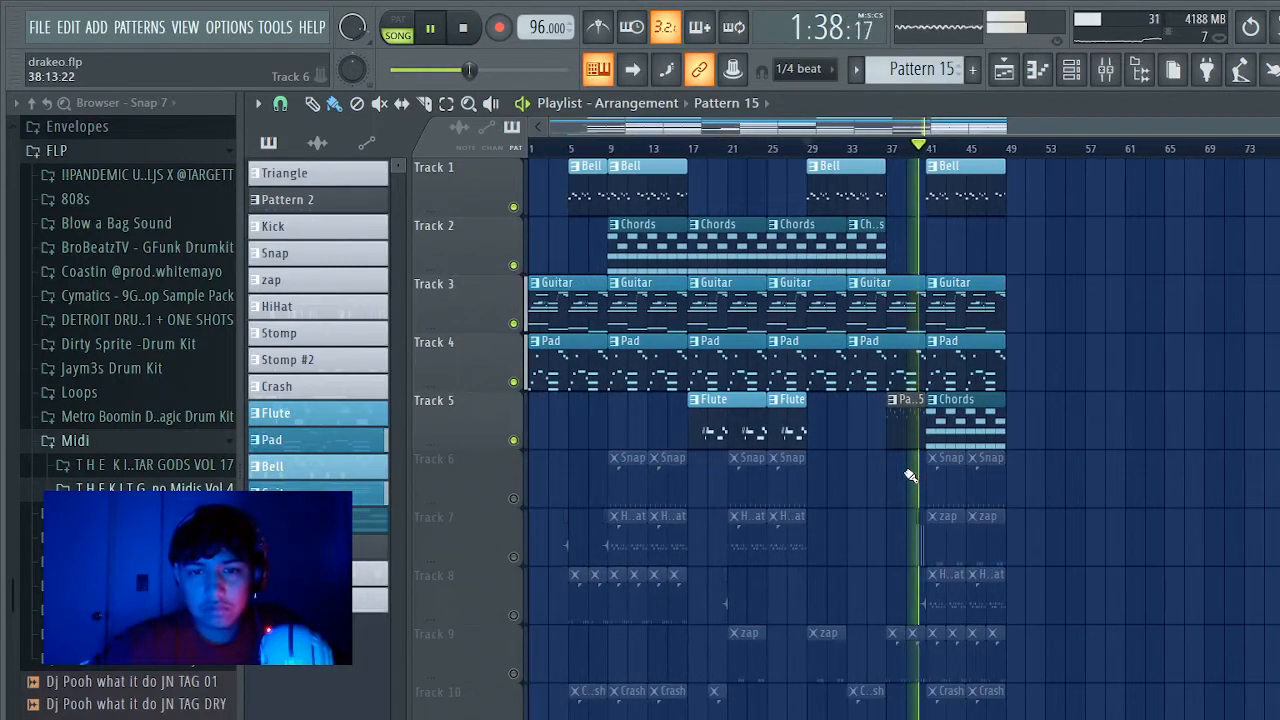
{"action": "left_click", "coordinate": [430, 28]}
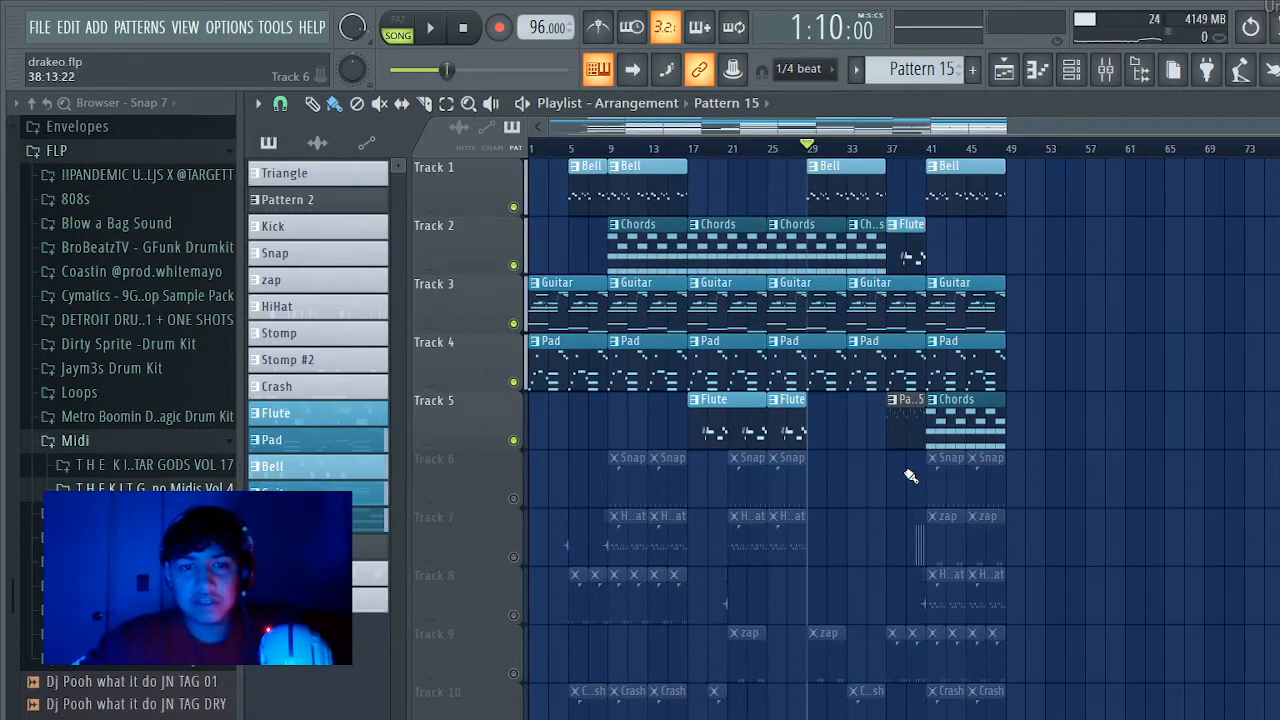
{"action": "left_click", "coordinate": [690, 148]}
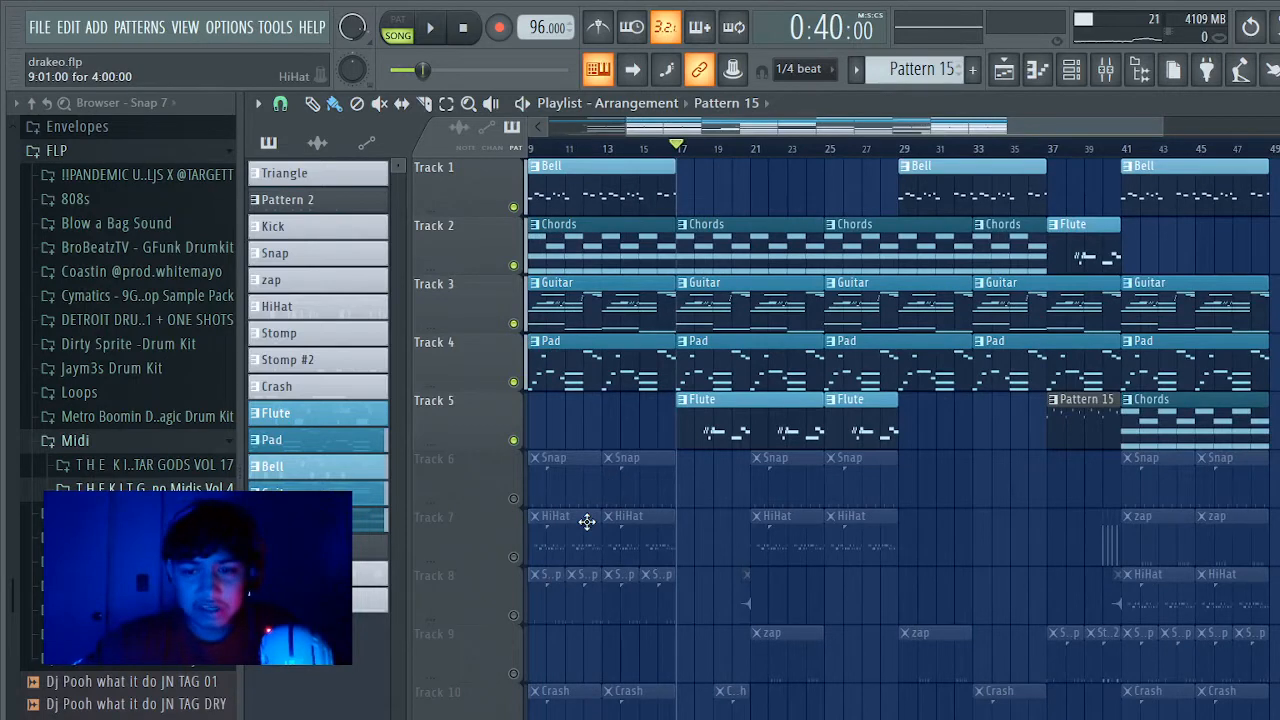
{"action": "left_click", "coordinate": [276, 412]}
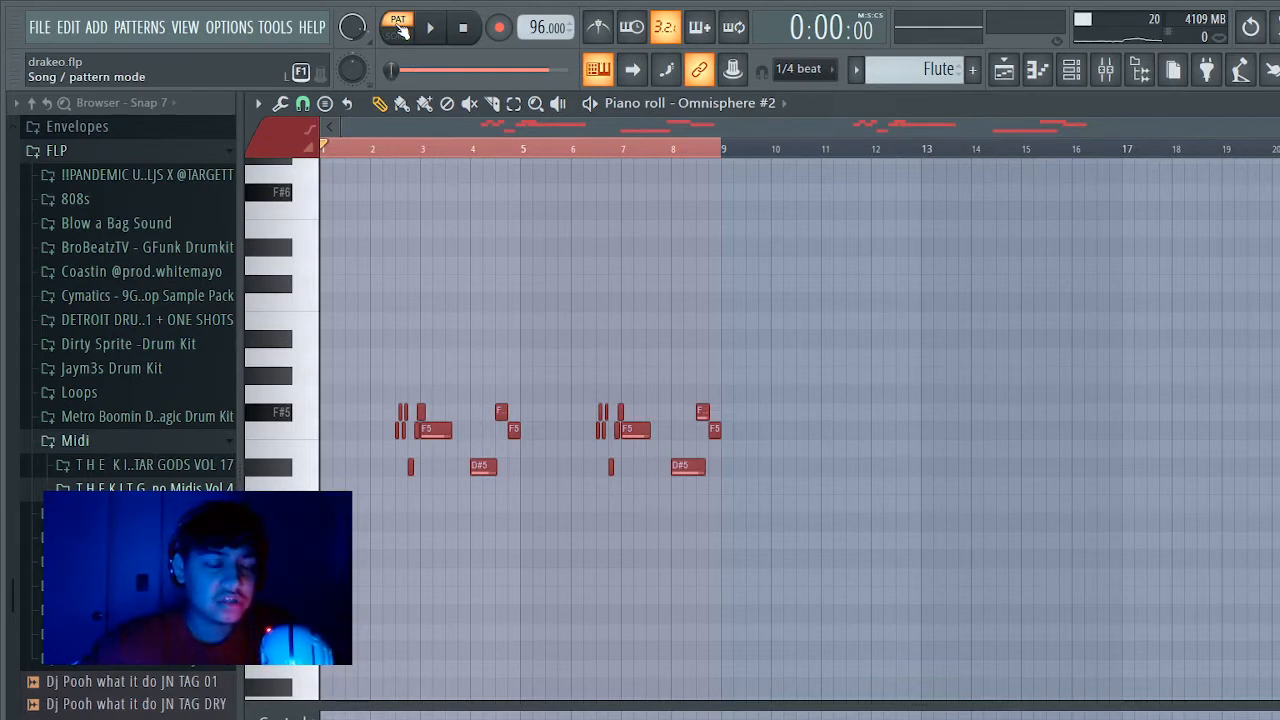
Step: Play the Omnisphere #2 flute pattern, then resume the whole song in Song mode
{"action": "left_click", "coordinate": [428, 28]}
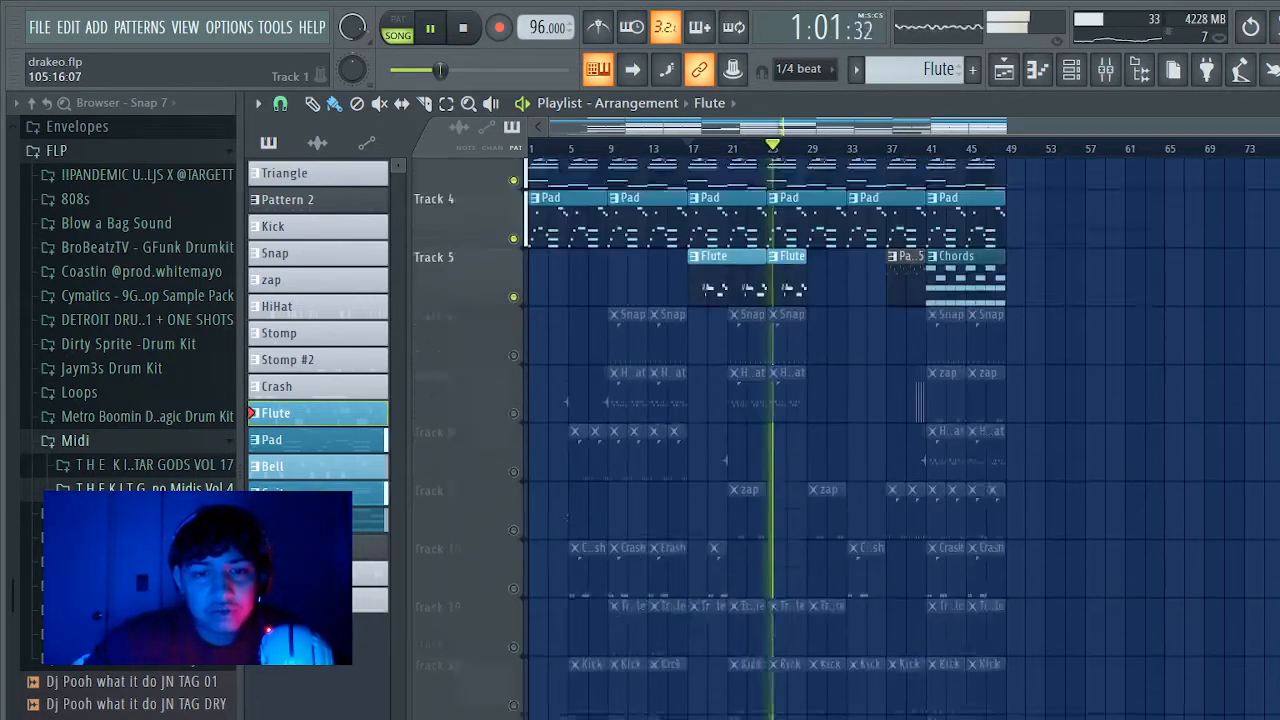
{"action": "scroll", "scroll_direction": "down", "scroll_amount": 3}
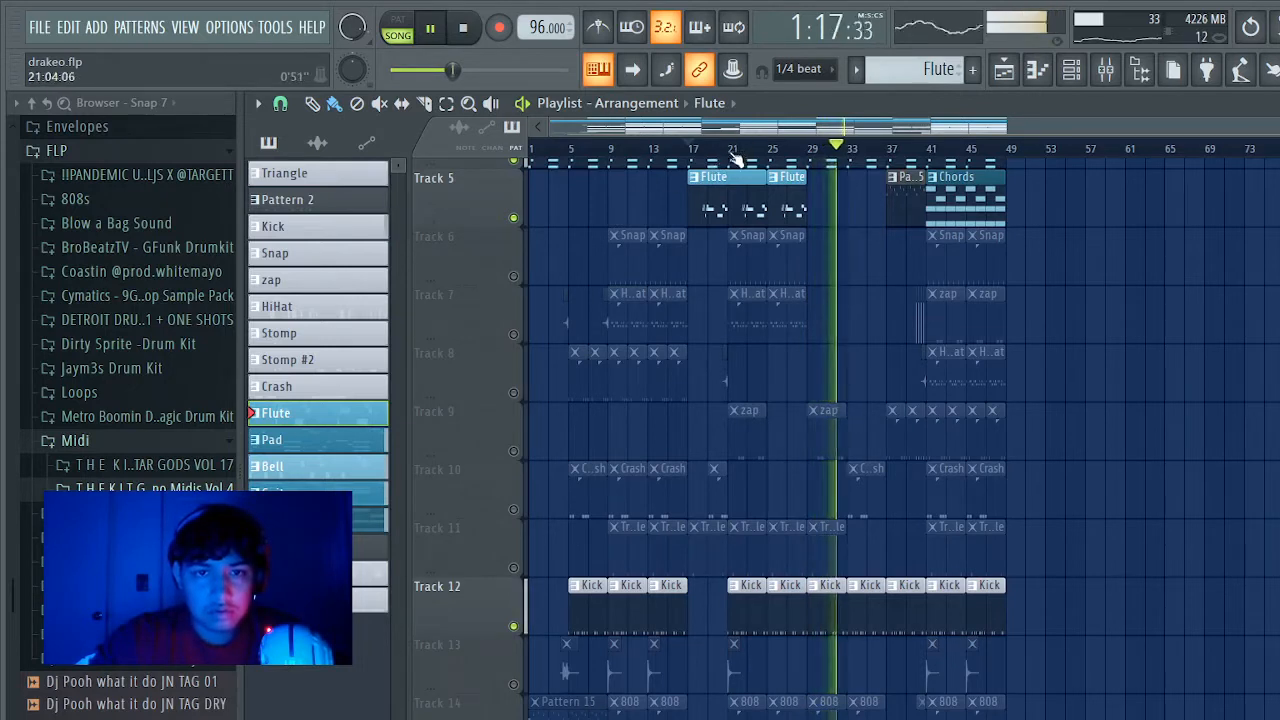
{"action": "left_click", "coordinate": [720, 128]}
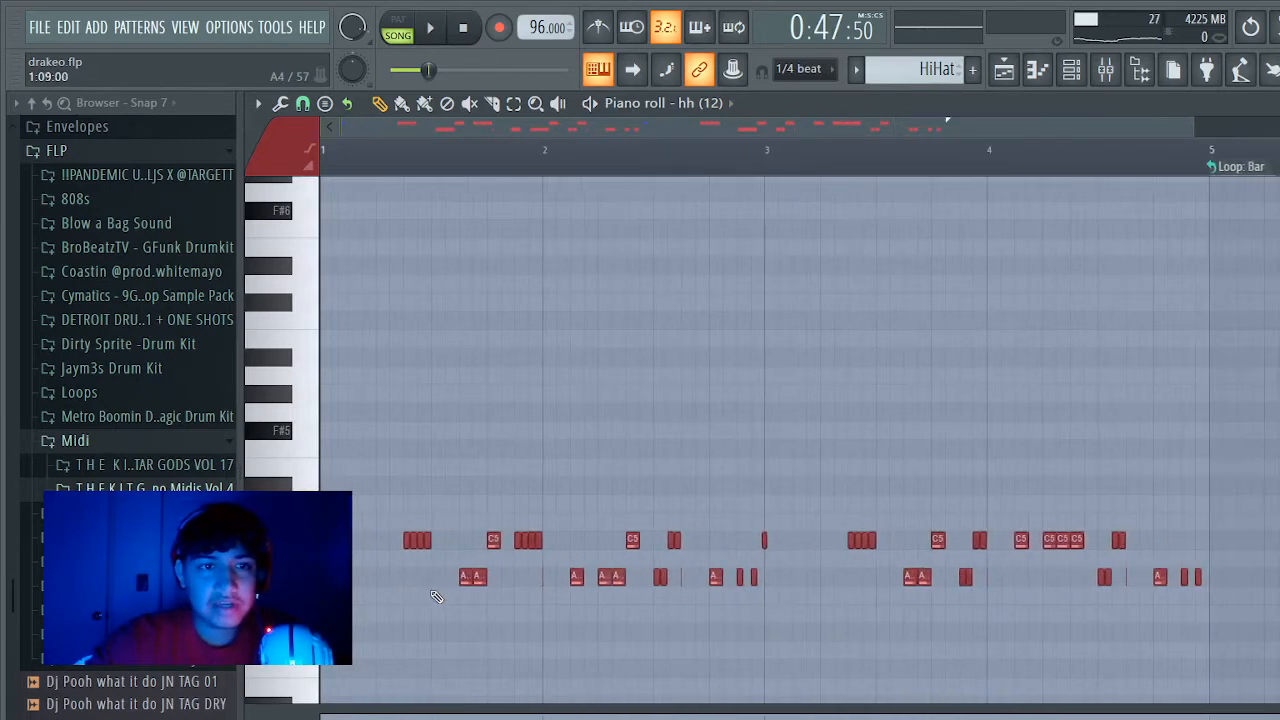
Step: Stop and restart the hi-hat pattern so its rhythm plays from the beginning
{"action": "left_click", "coordinate": [430, 28]}
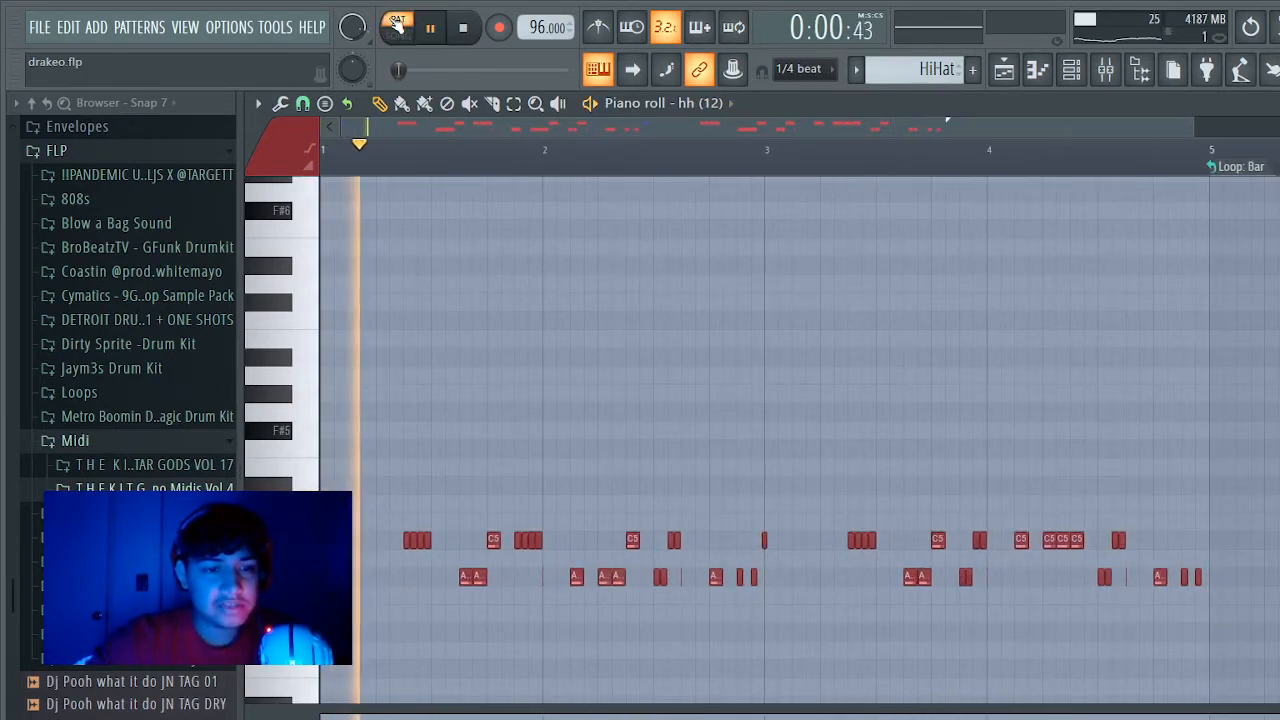
{"action": "left_click", "coordinate": [428, 28]}
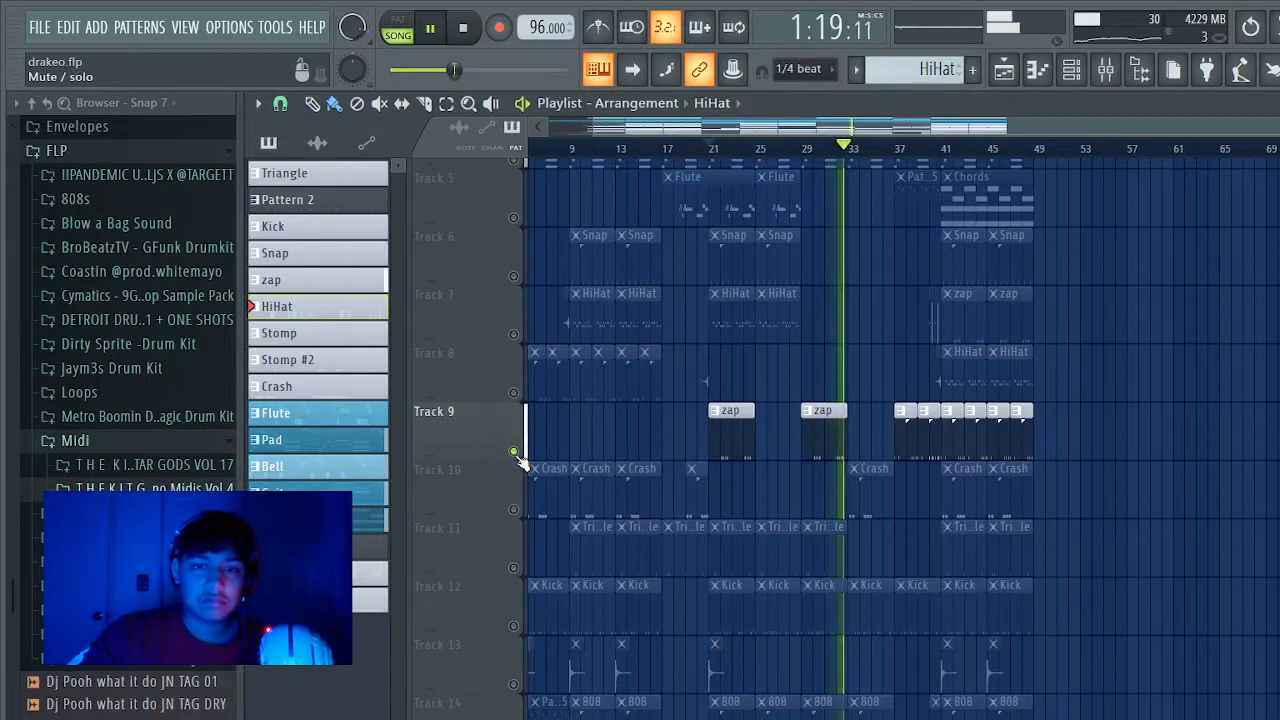
Step: Bring the snap, hi-hat and Stomp drum tracks back into the playing arrangement one at a time
{"action": "left_click", "coordinate": [430, 28]}
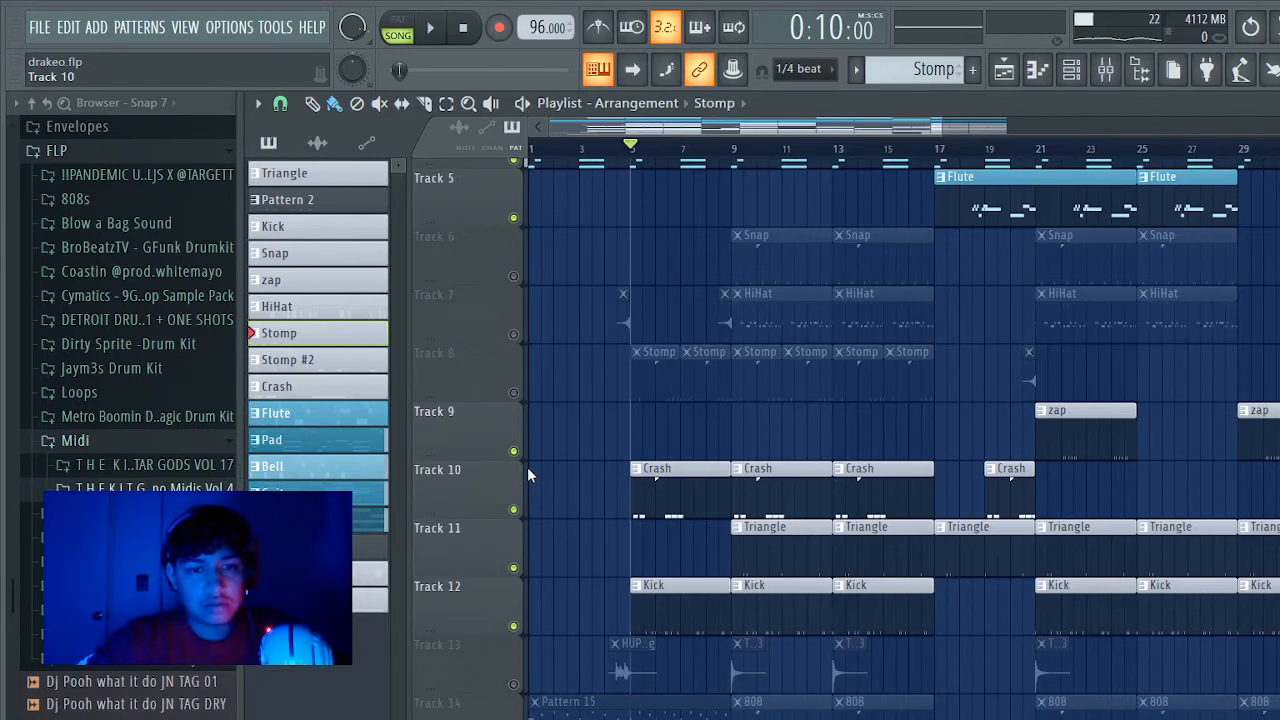
{"action": "left_click", "coordinate": [428, 28]}
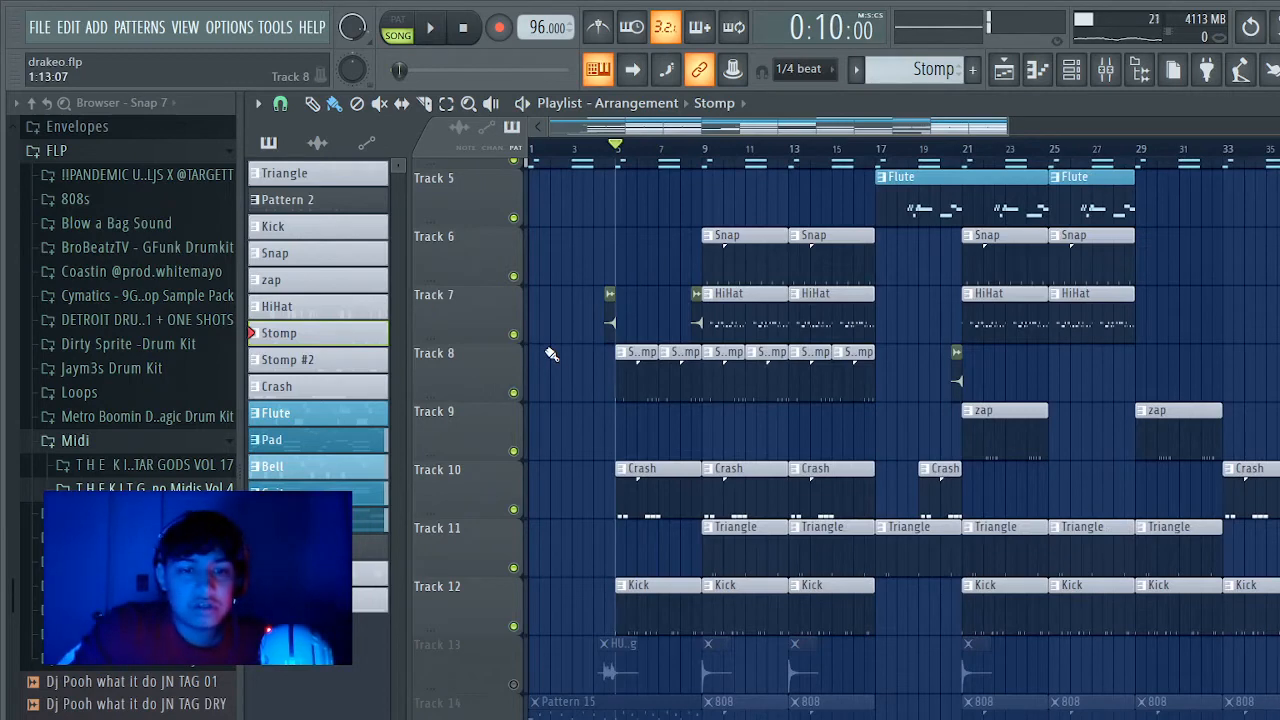
{"action": "left_click", "coordinate": [428, 28]}
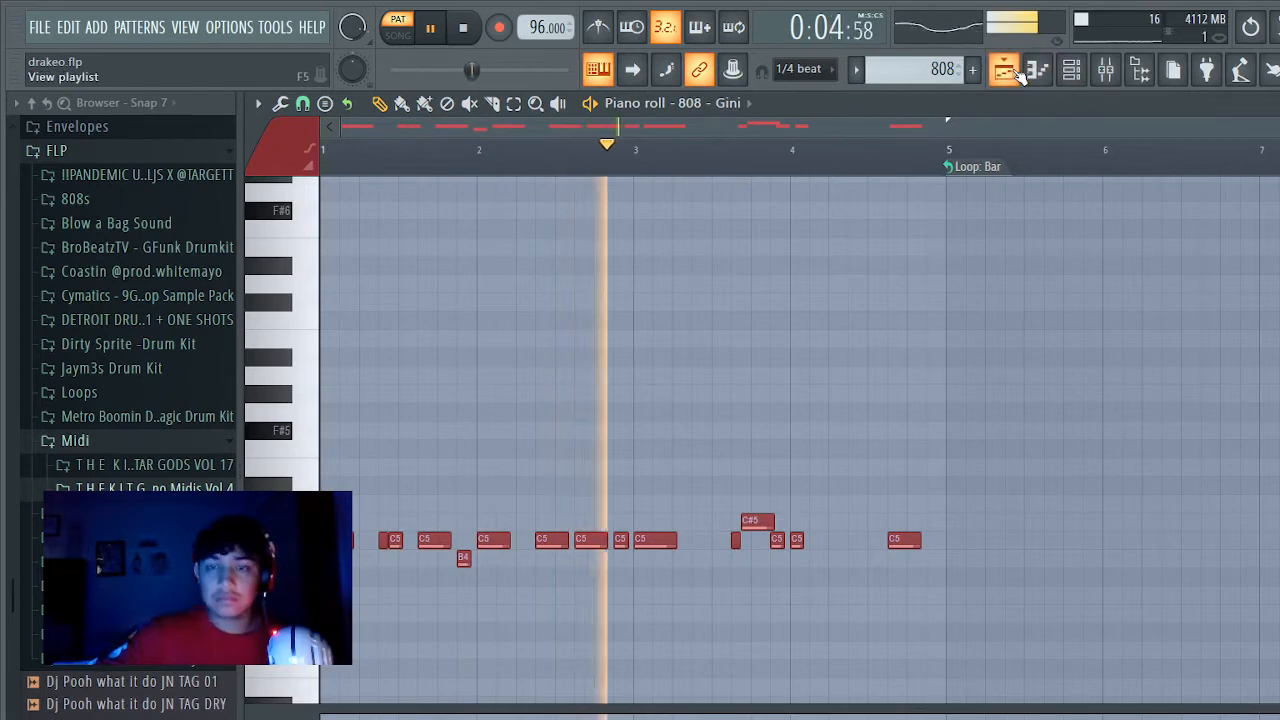
Step: Return from the 808 pattern to the full Playlist arrangement
{"action": "left_click", "coordinate": [1004, 68]}
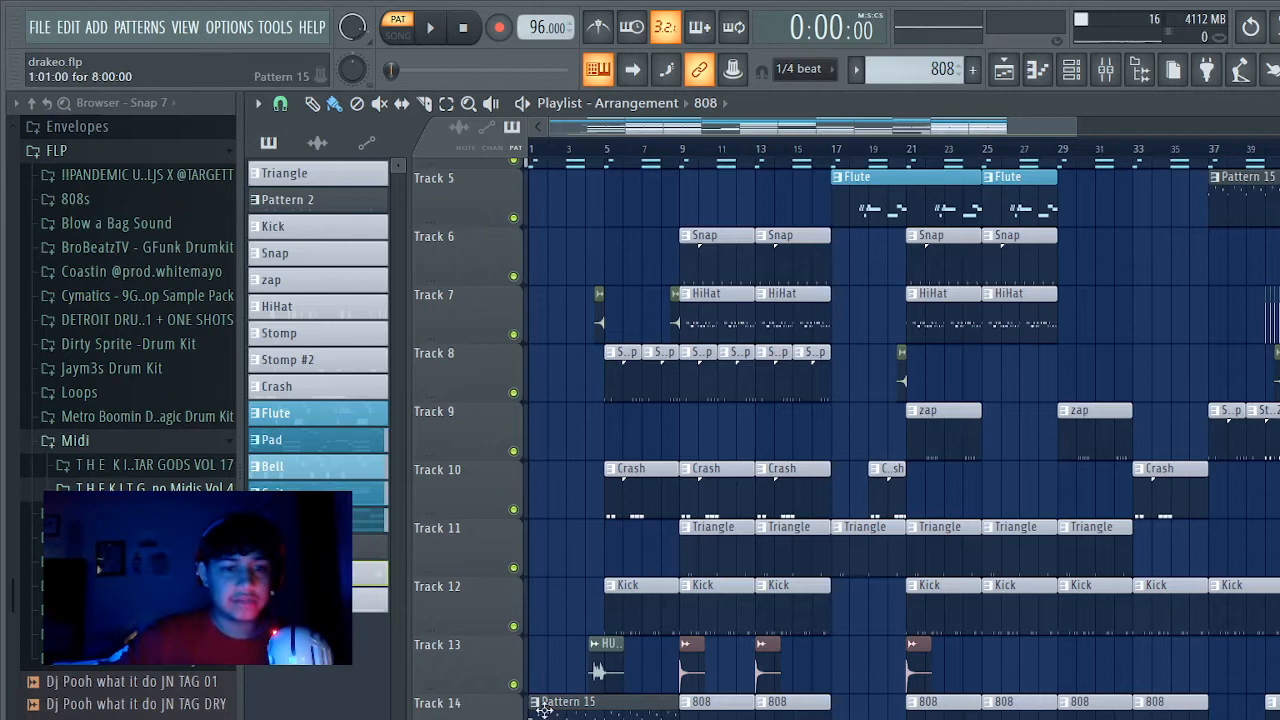
Step: Unmute Track 14 (808) and play the arrangement from around bar 9
{"action": "scroll", "scroll_direction": "up", "scroll_amount": 3}
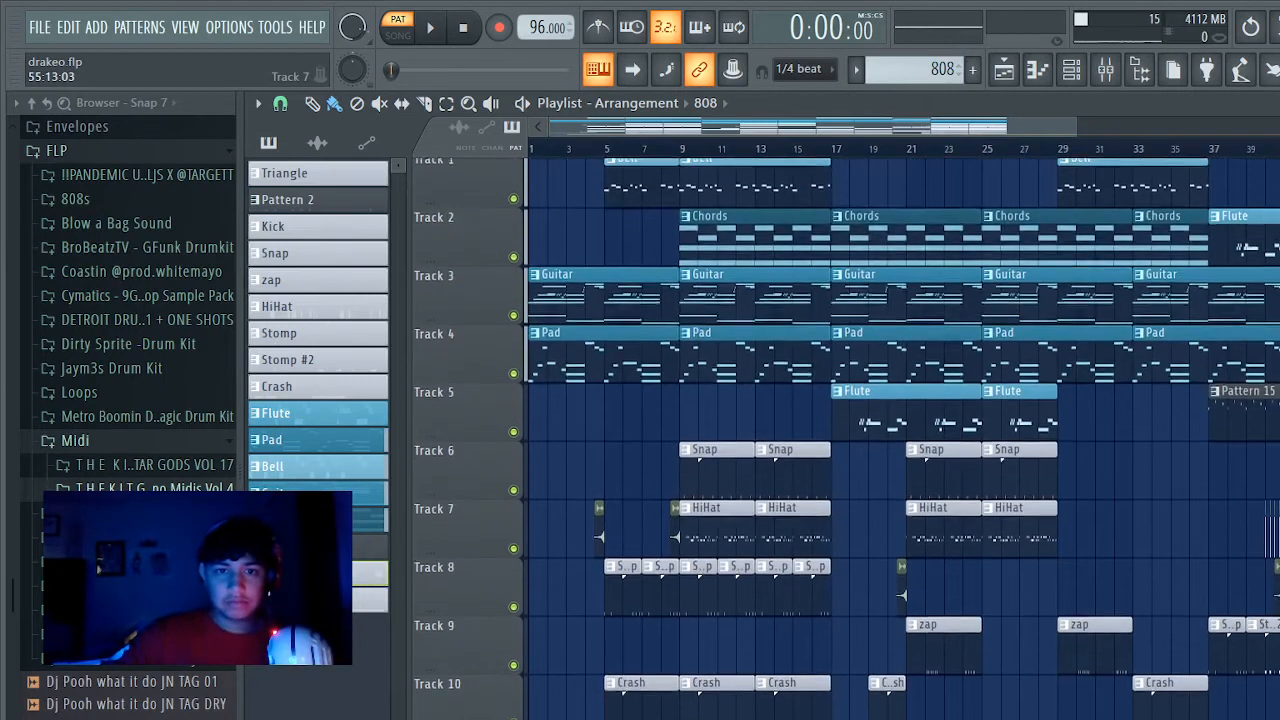
{"action": "scroll", "scroll_direction": "down", "scroll_amount": 3}
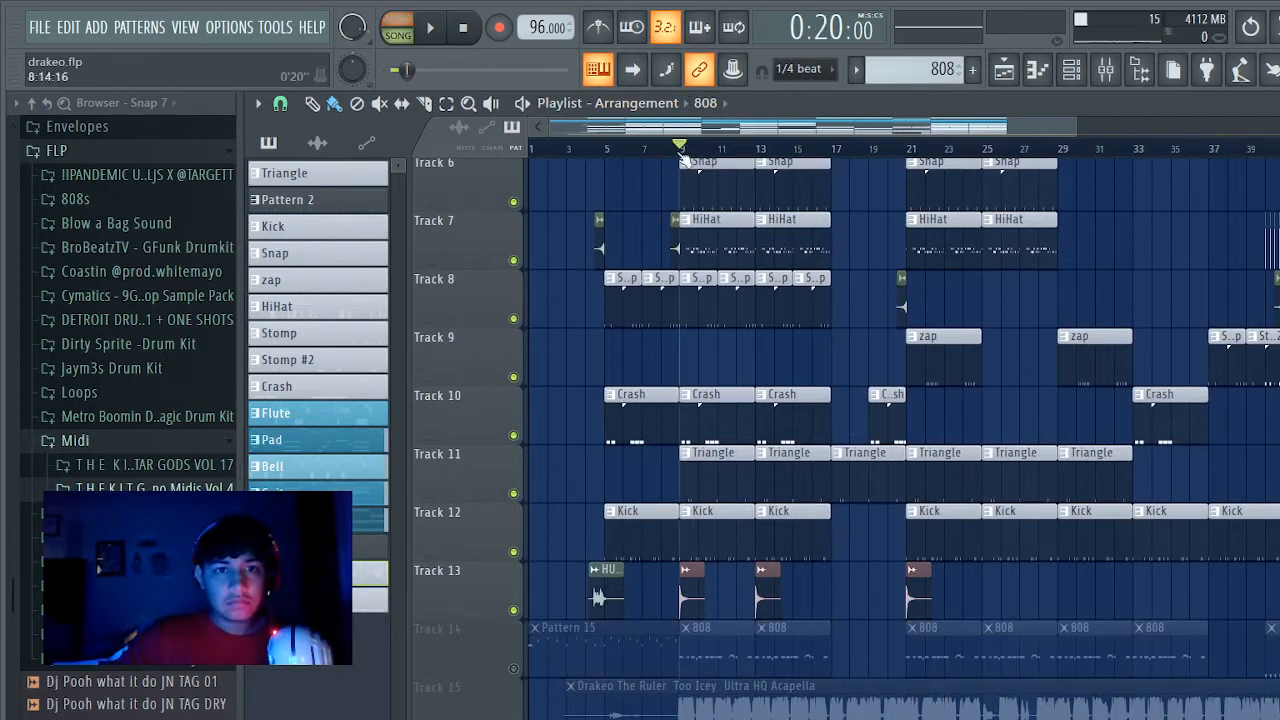
{"action": "left_click", "coordinate": [428, 28]}
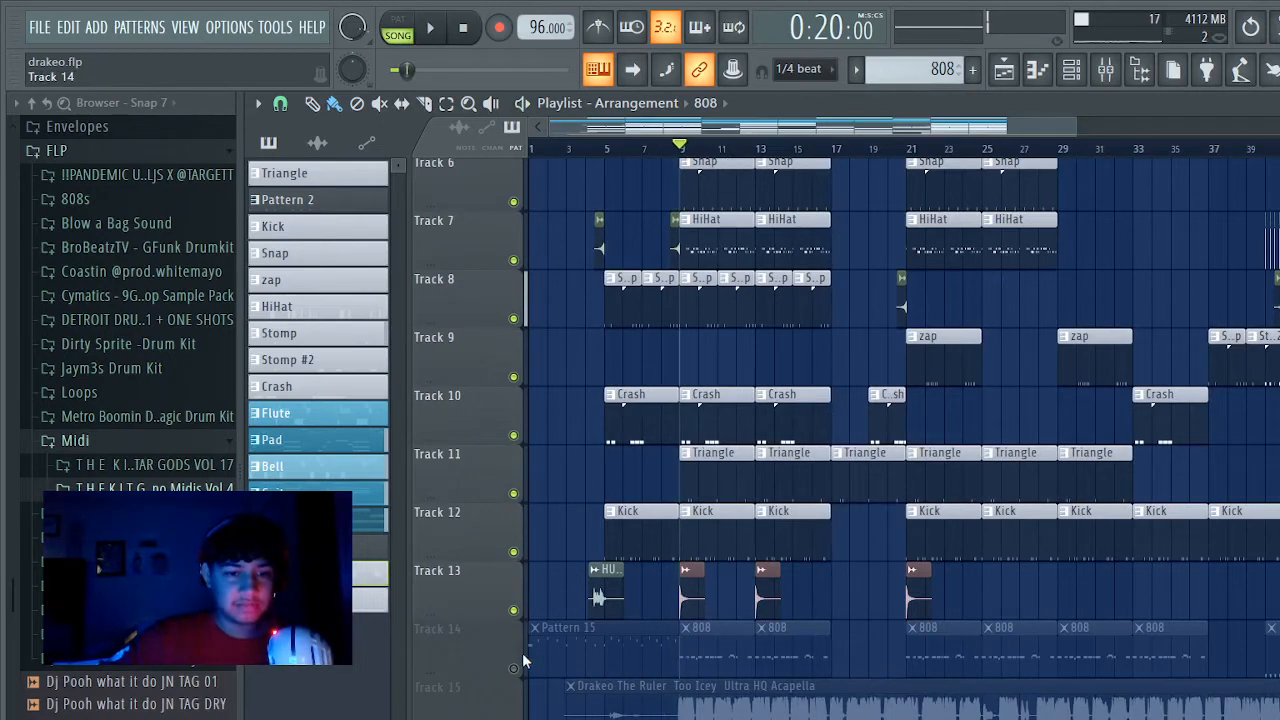
{"action": "left_click", "coordinate": [428, 28]}
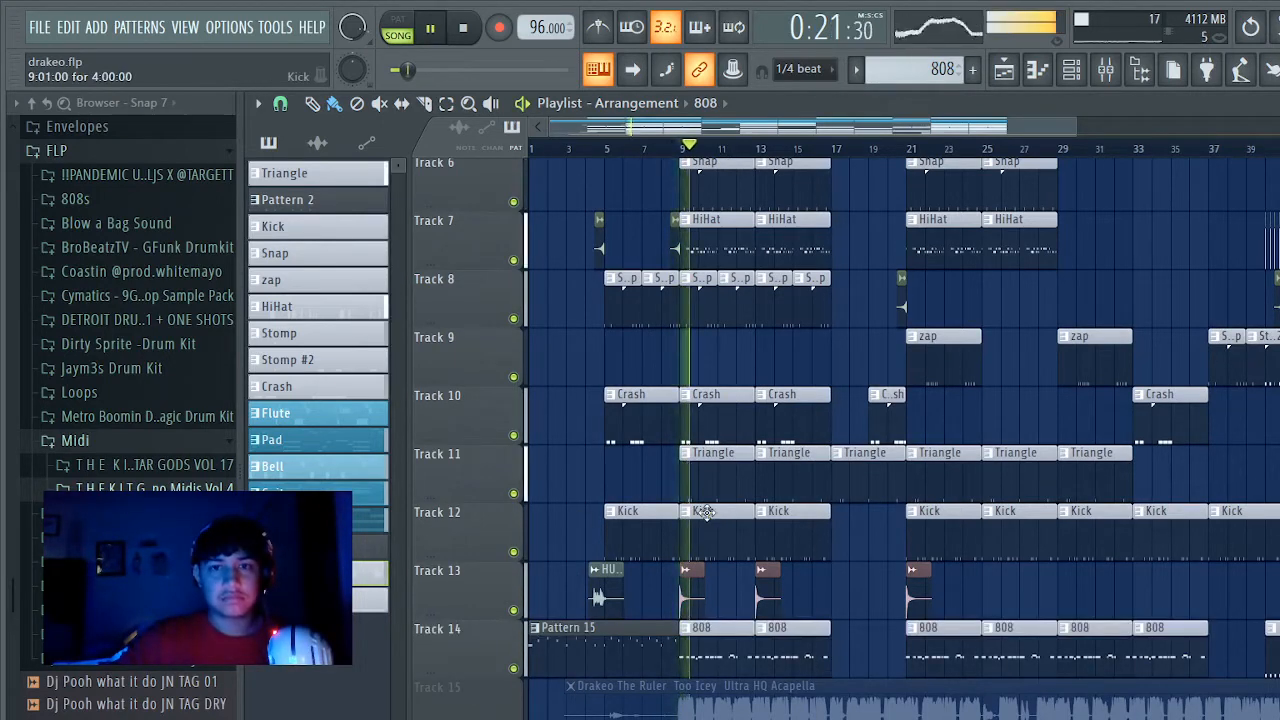
{"action": "left_click", "coordinate": [1106, 70]}
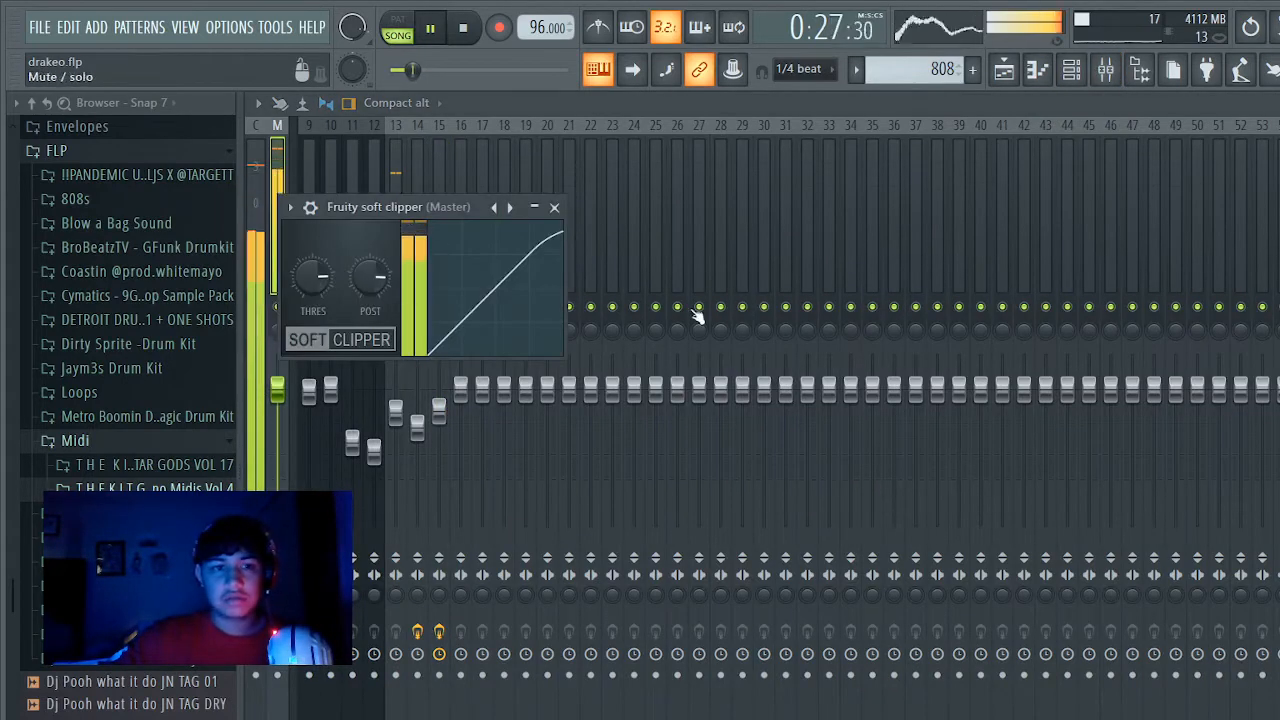
Step: Tweak the Master's Fruity Soft Clipper knob, close the plugin and return to the Playlist
{"action": "left_click_drag", "start_coordinate": [370, 276], "coordinate": [376, 264]}
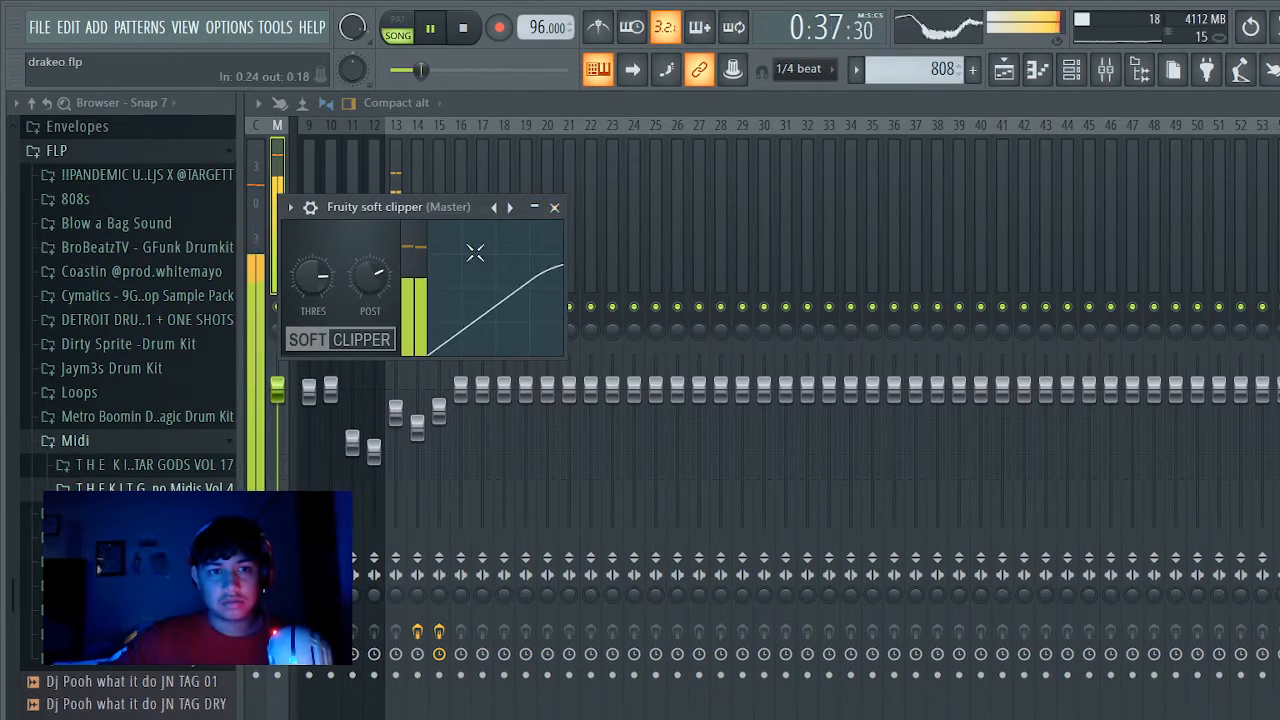
{"action": "left_click", "coordinate": [556, 206]}
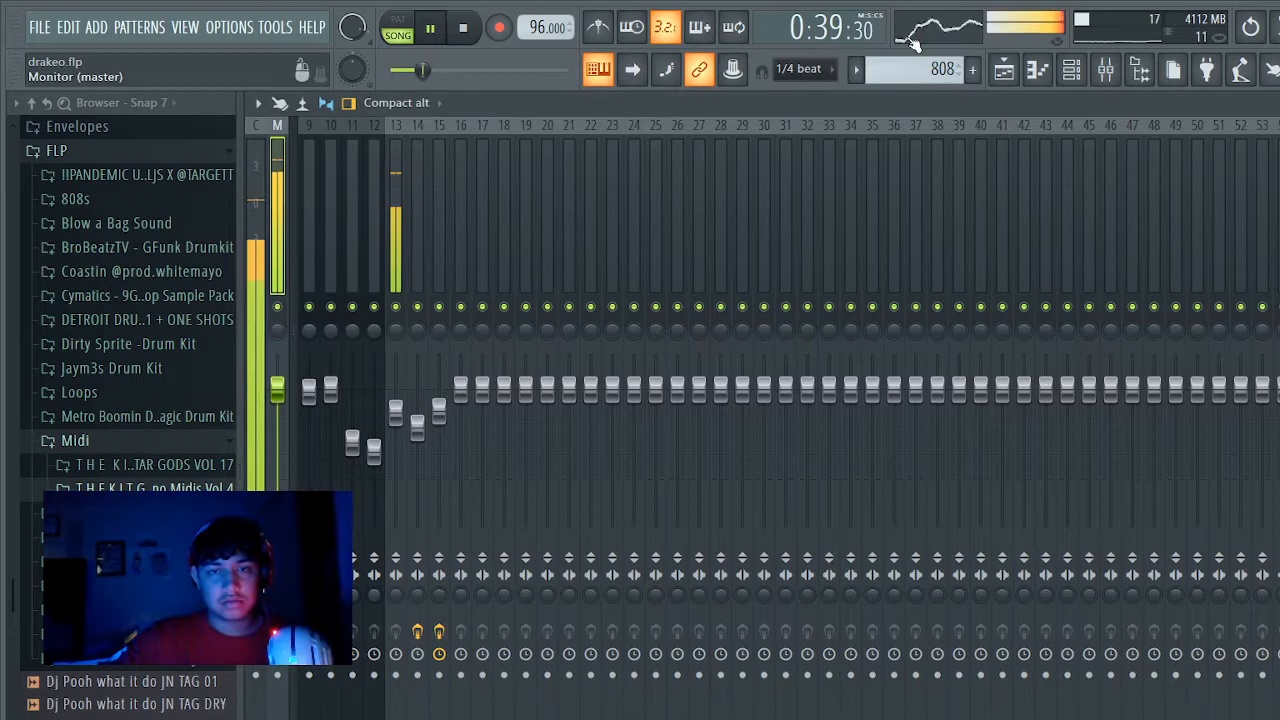
{"action": "left_click", "coordinate": [1004, 68]}
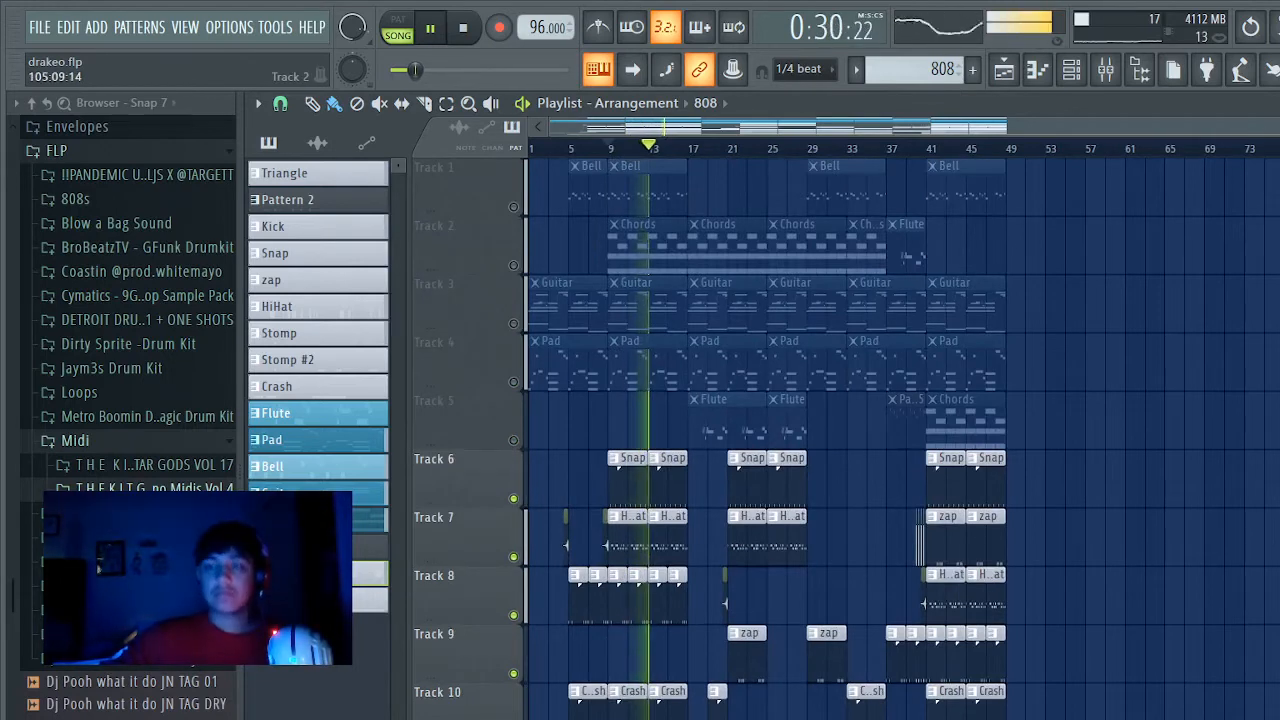
Step: Scroll through every track down to the Drakeo The Ruler acapella on Track 15, closing its sample settings
{"action": "scroll", "scroll_direction": "down", "scroll_amount": 3}
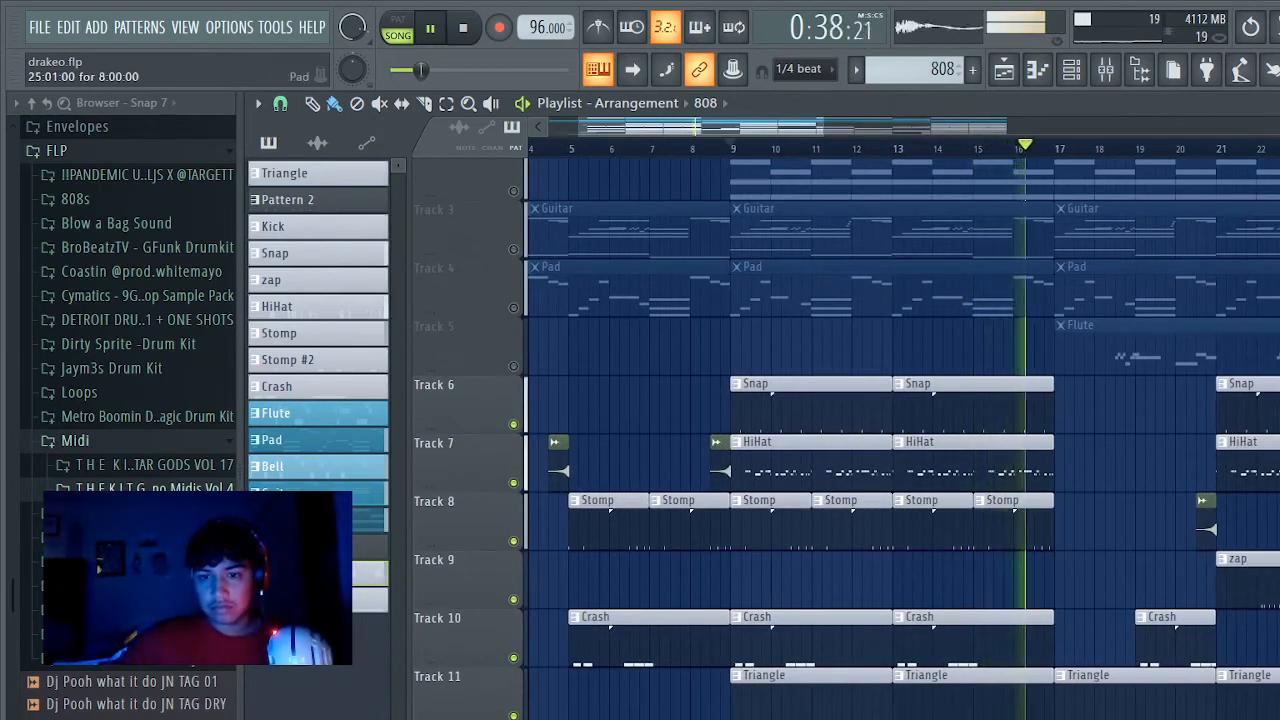
{"action": "scroll", "scroll_direction": "down", "scroll_amount": 3}
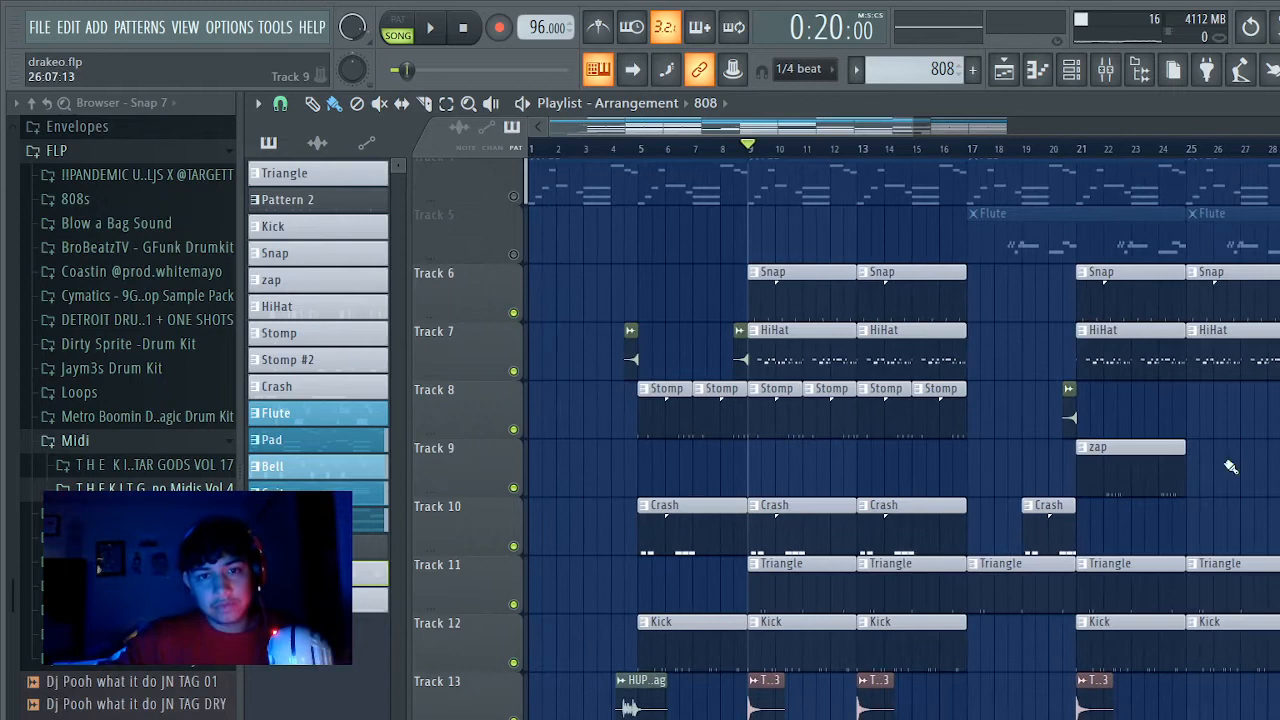
{"action": "scroll", "scroll_direction": "up", "scroll_amount": 3}
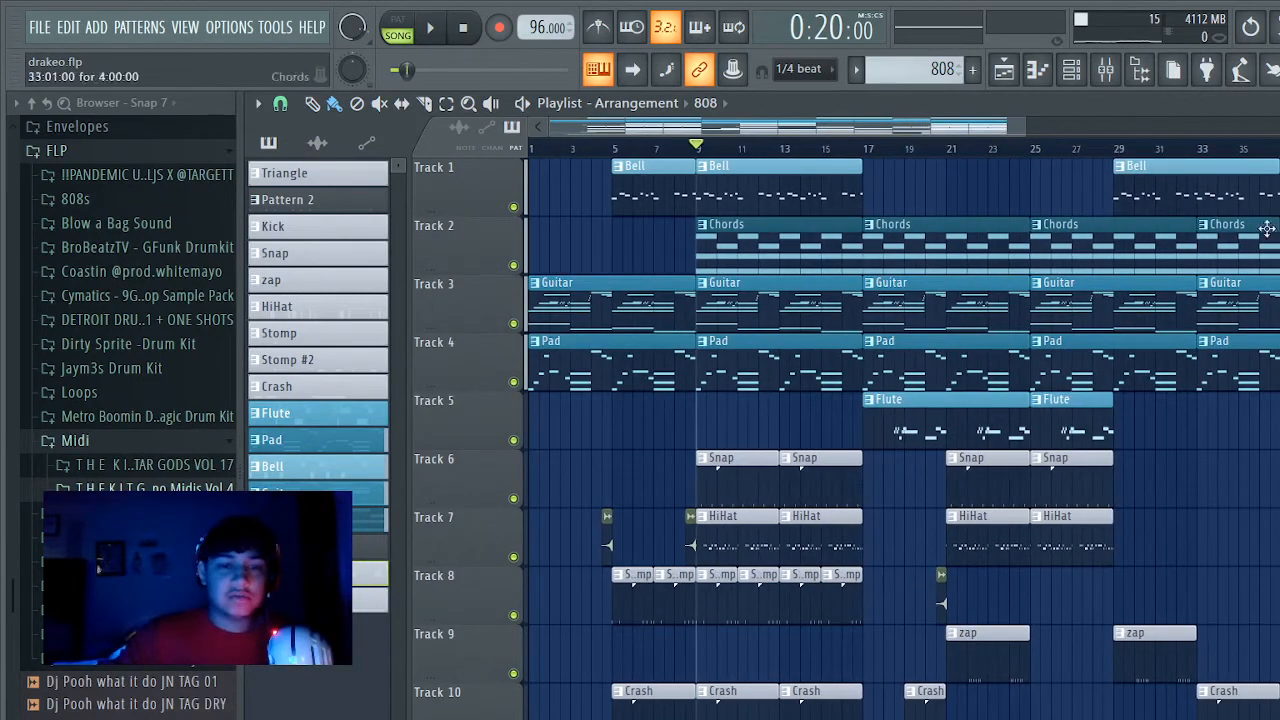
{"action": "scroll", "scroll_direction": "down", "scroll_amount": 3}
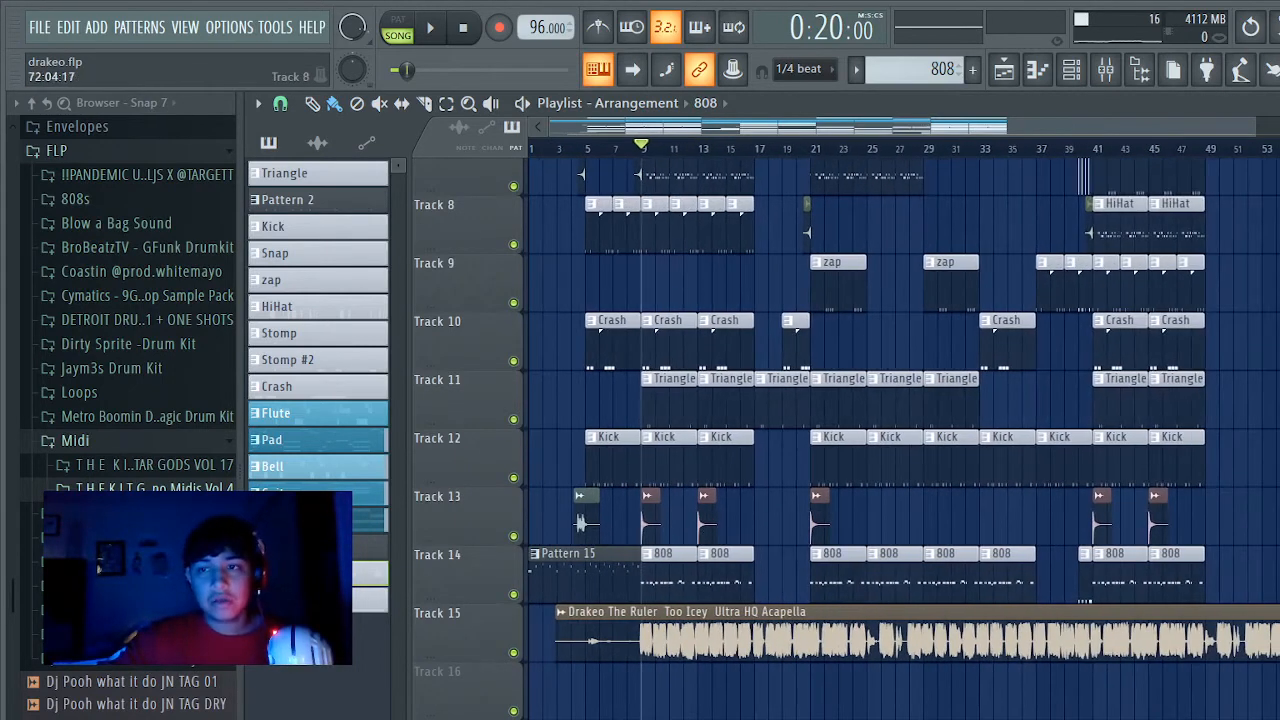
{"action": "scroll", "scroll_direction": "up", "scroll_amount": 3}
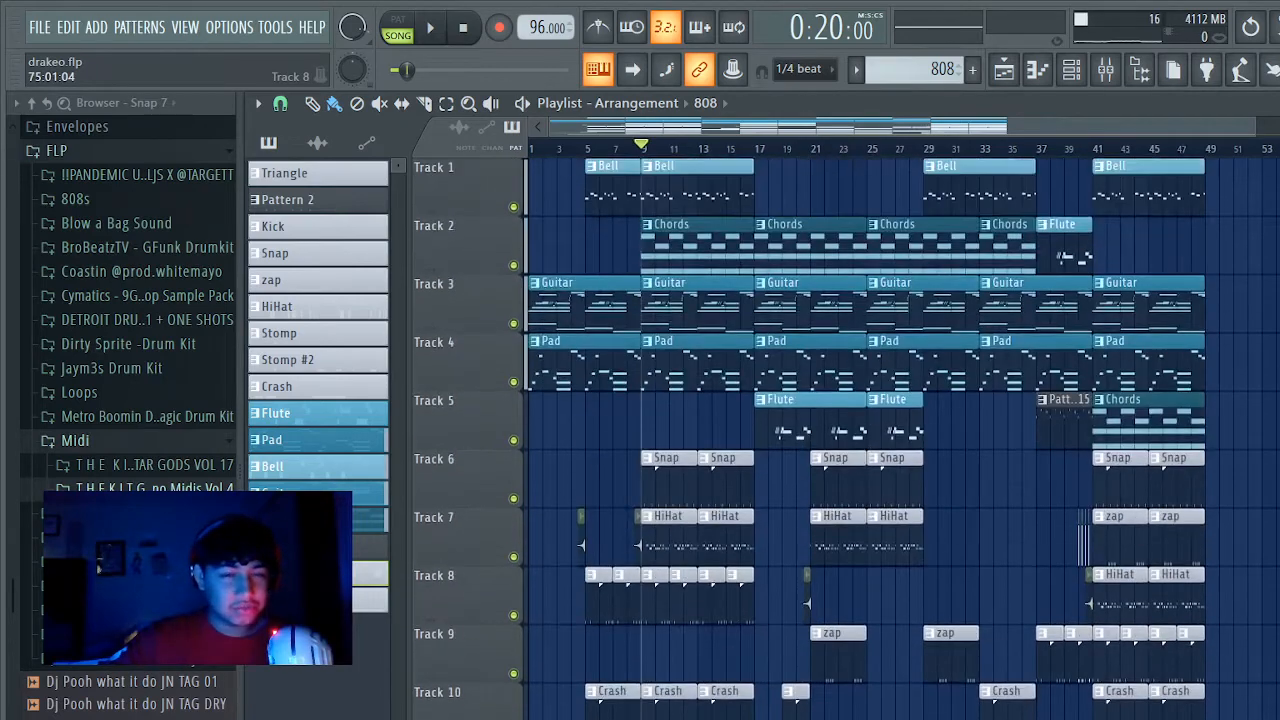
{"action": "scroll", "scroll_direction": "down", "scroll_amount": 3}
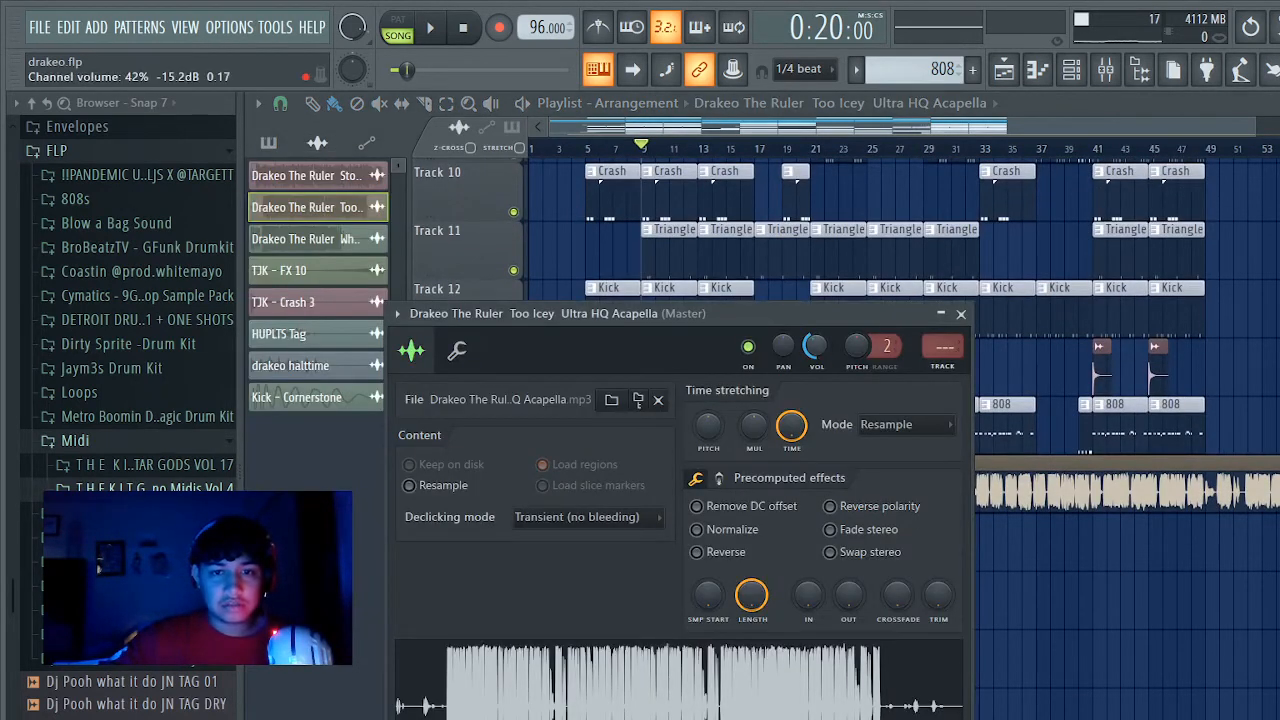
{"action": "left_click", "coordinate": [960, 312]}
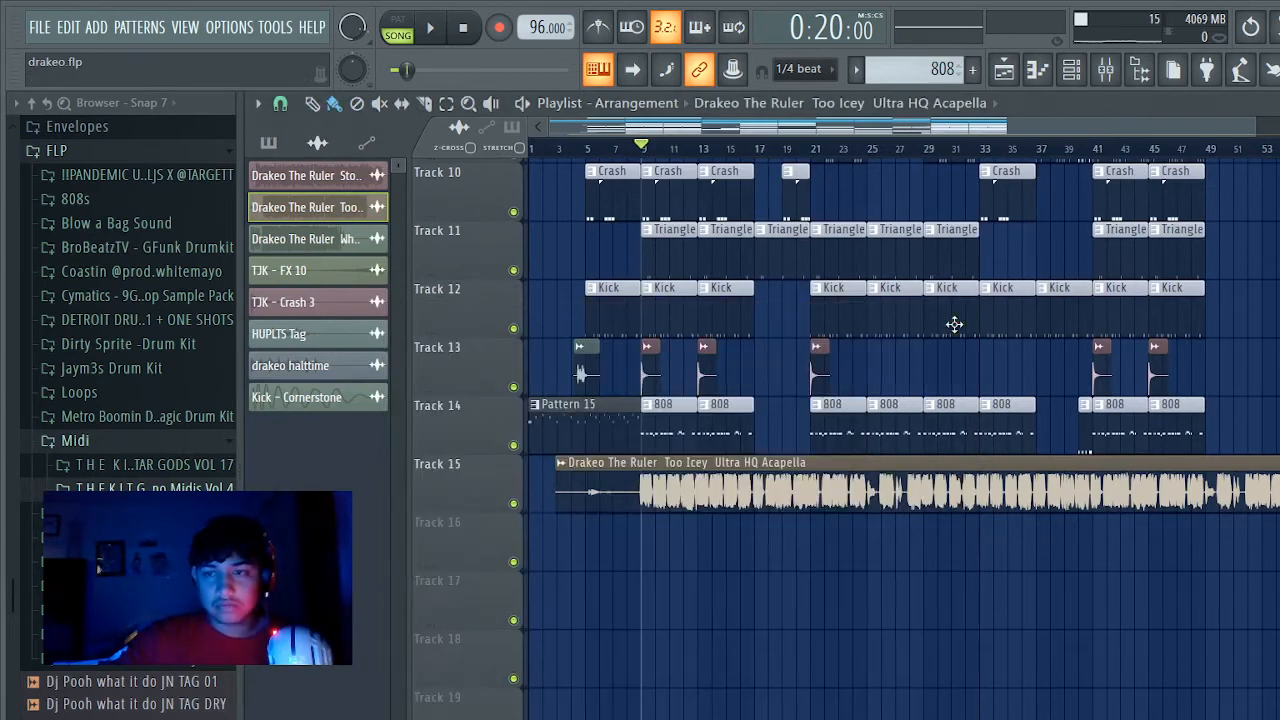
{"action": "scroll", "scroll_direction": "up", "scroll_amount": 3}
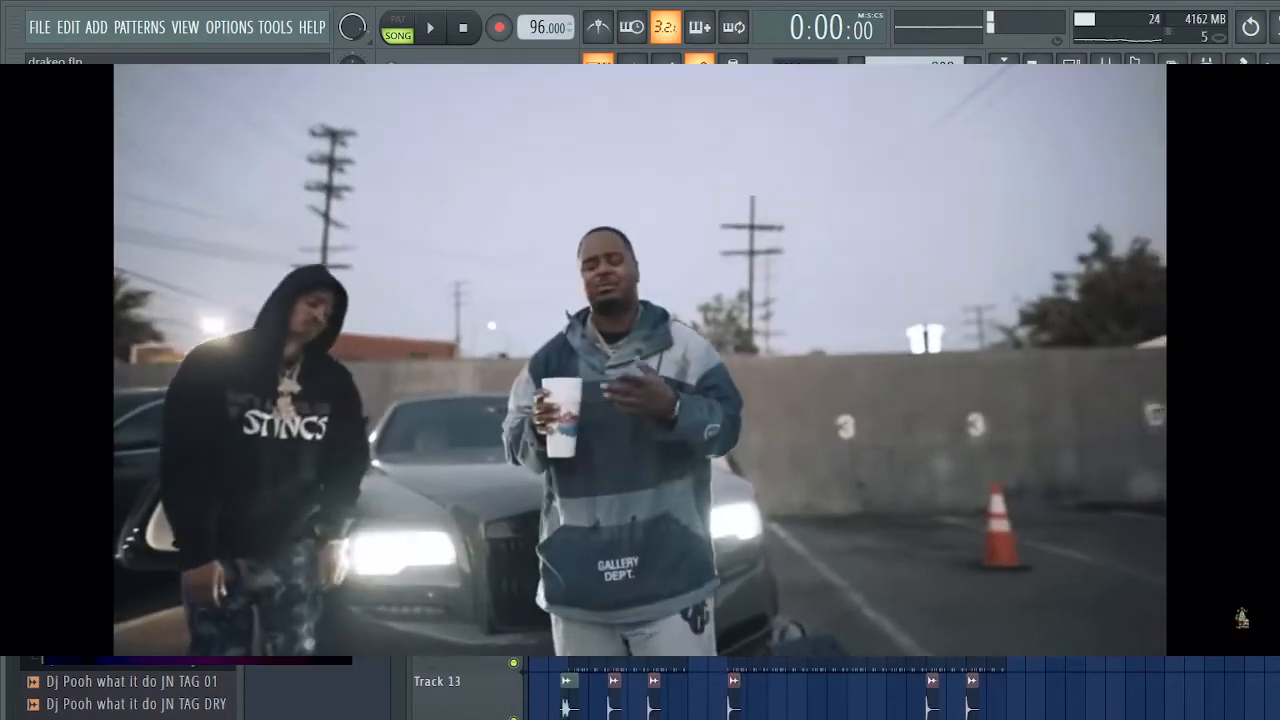
Step: Start the full song from the top with the acapella playing over the beat
{"action": "left_click", "coordinate": [430, 28]}
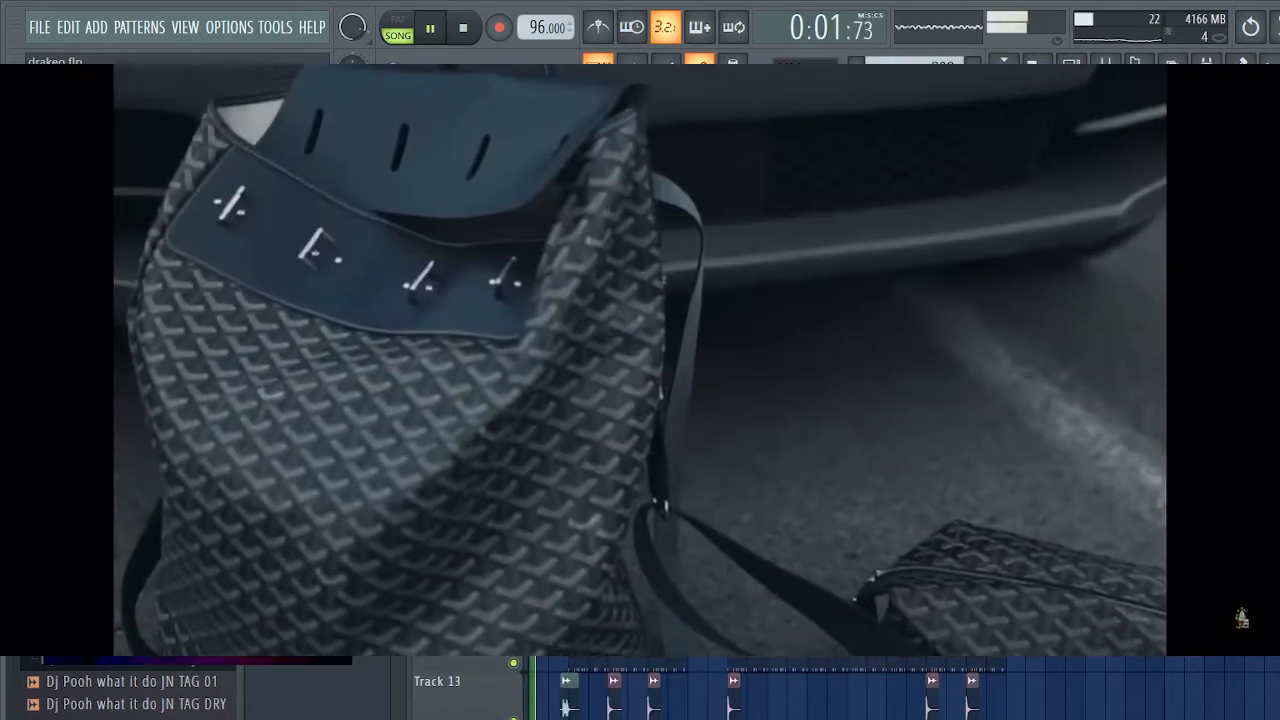